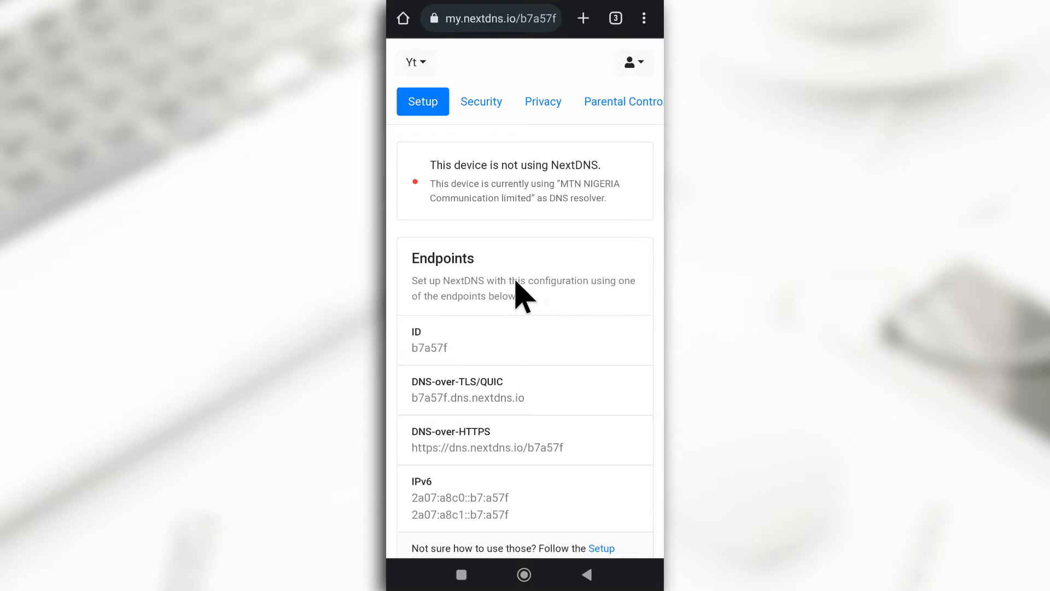
mouse_move(531, 284)
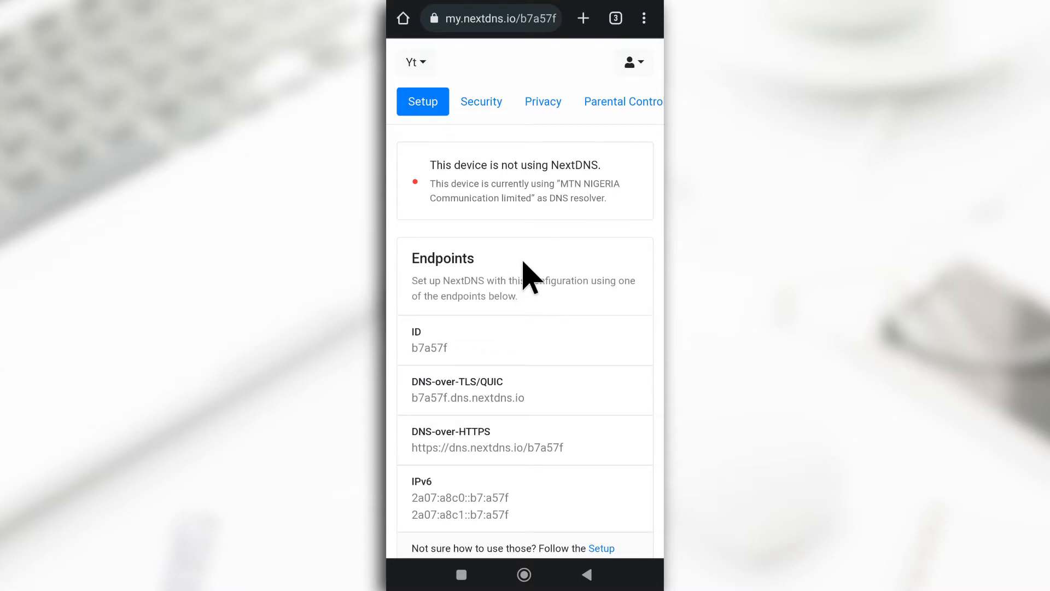
mouse_move(527, 254)
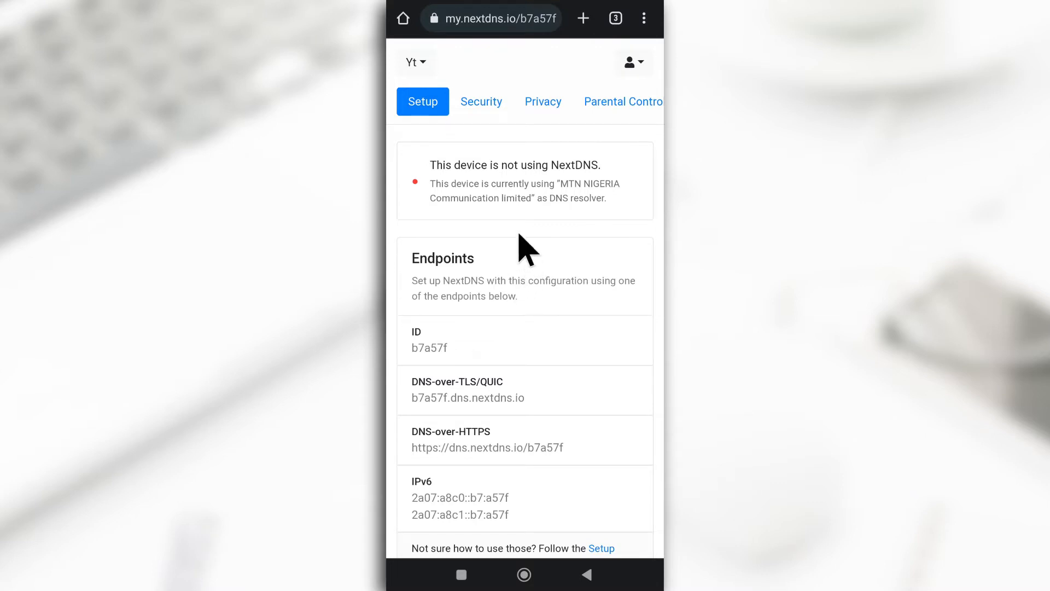
mouse_move(467, 19)
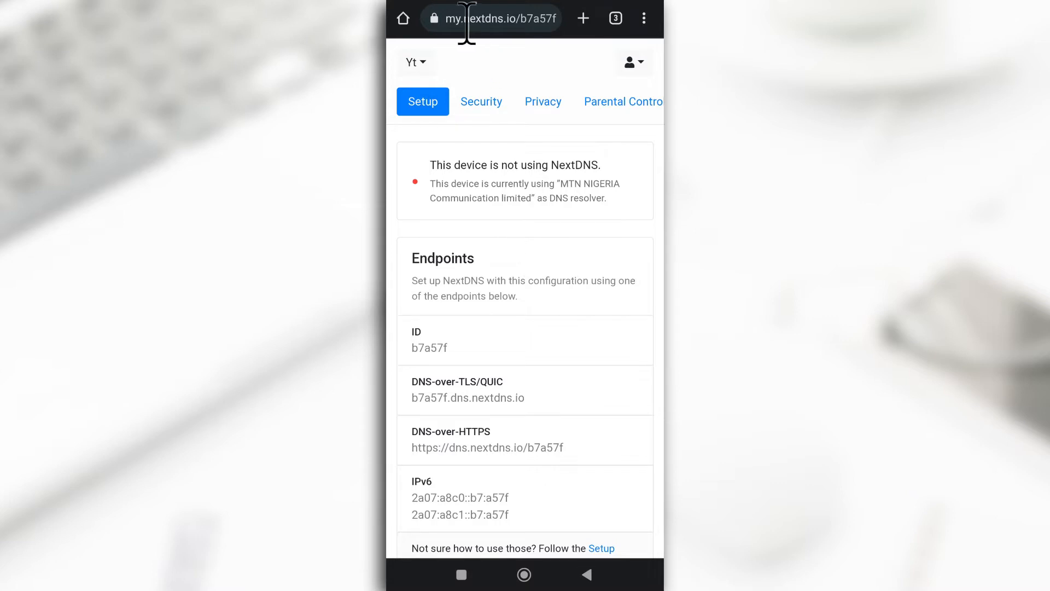
mouse_move(510, 60)
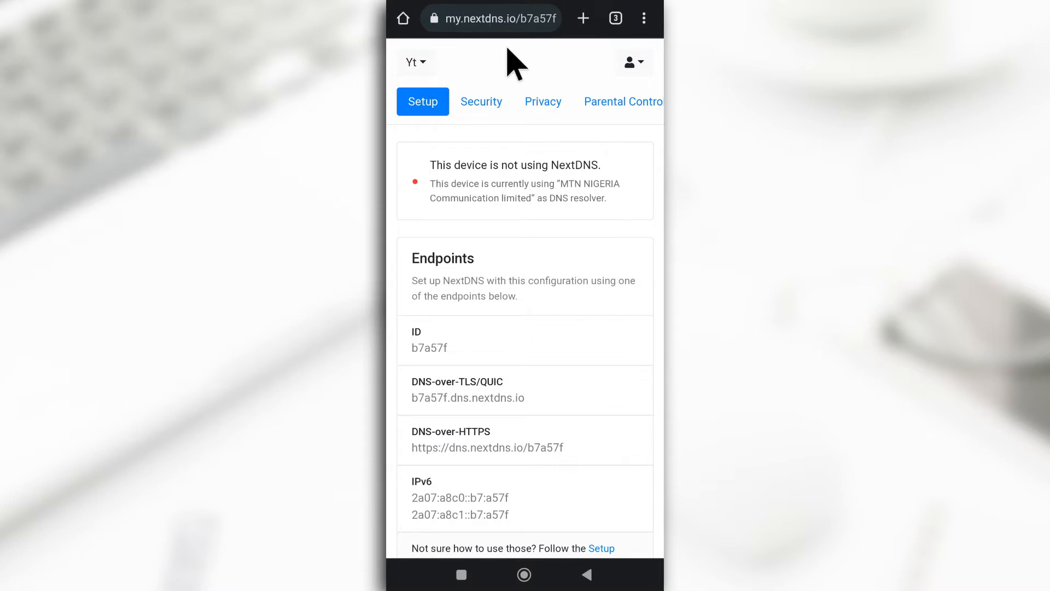
mouse_move(501, 166)
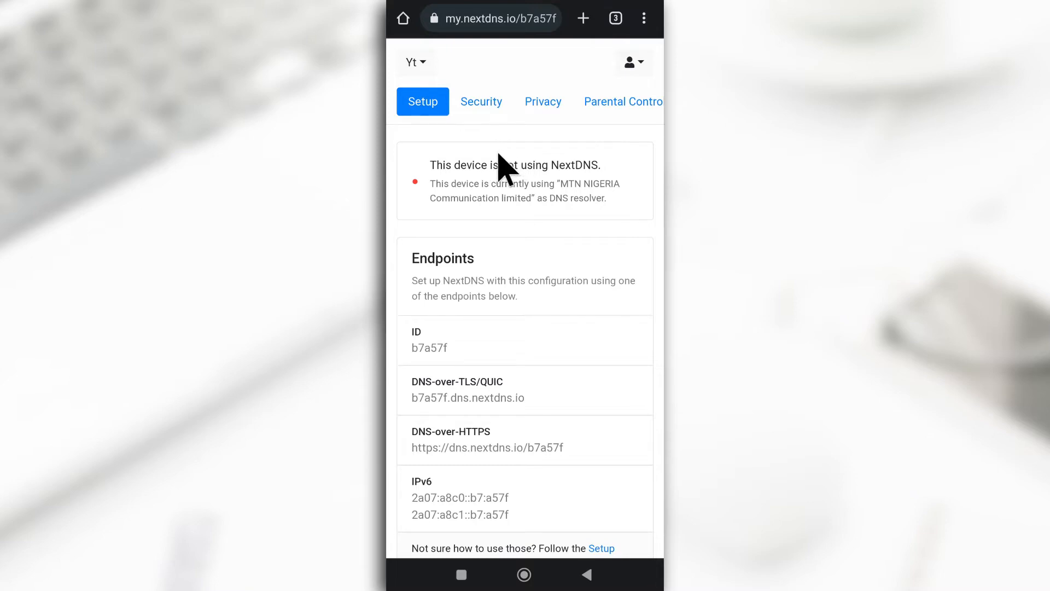
- Scroll to the Setup Guide and keep Android selected as the platform
scroll("down", 3)
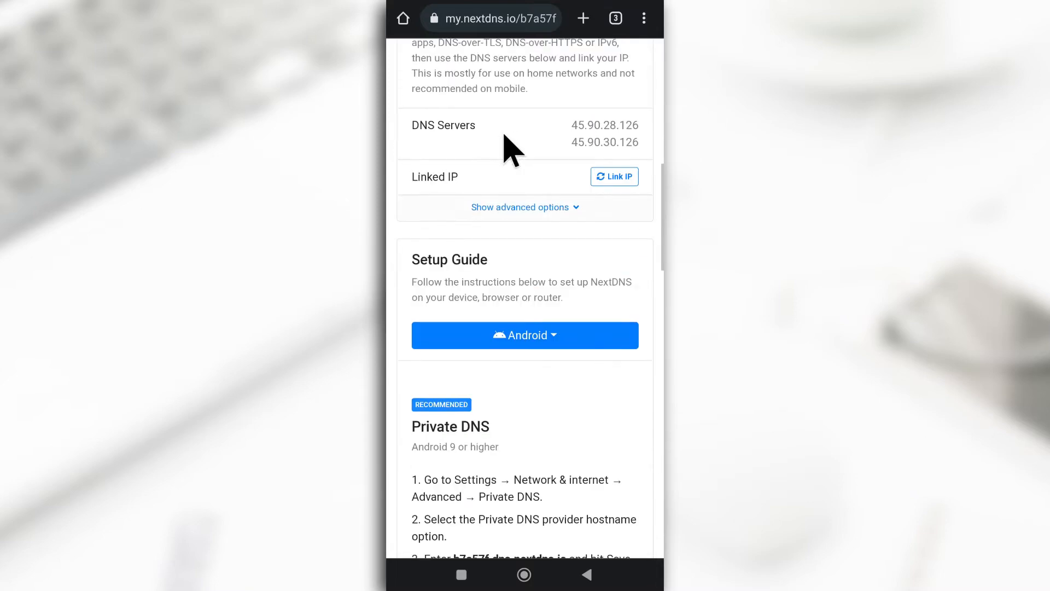
scroll("down", 3)
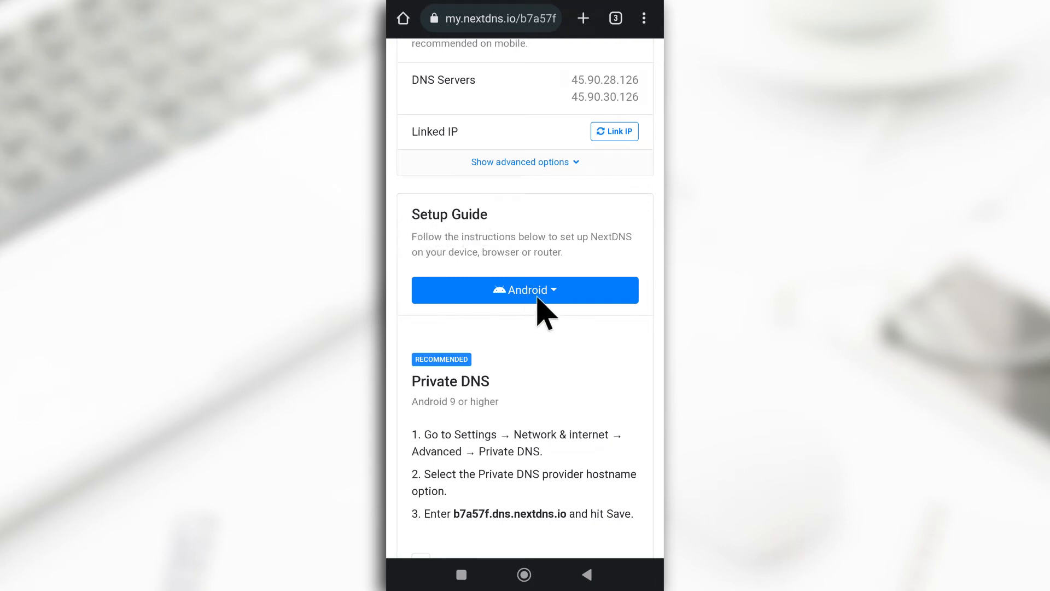
left_click(525, 290)
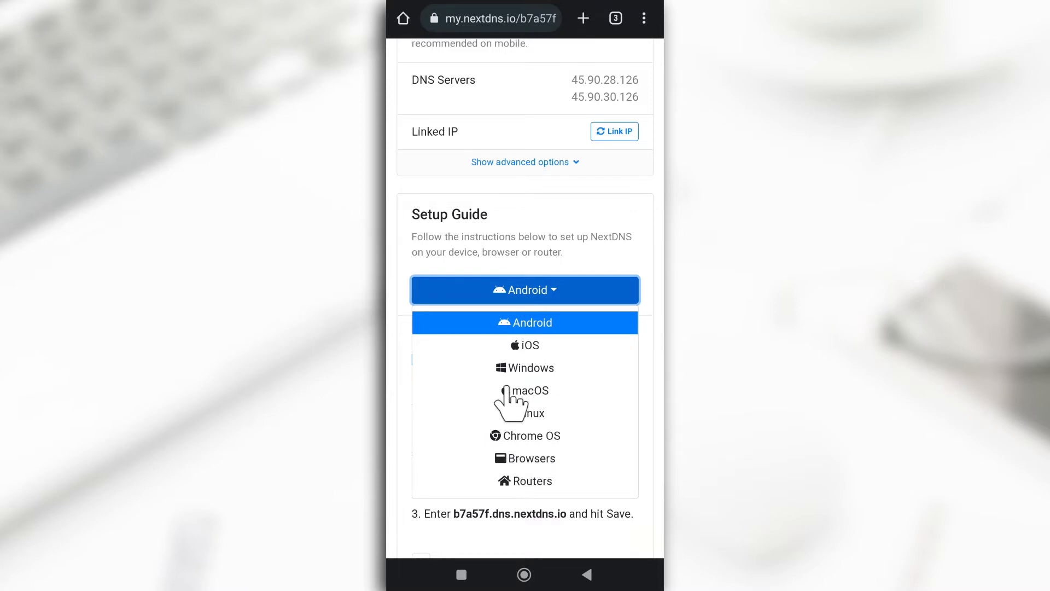
mouse_move(532, 361)
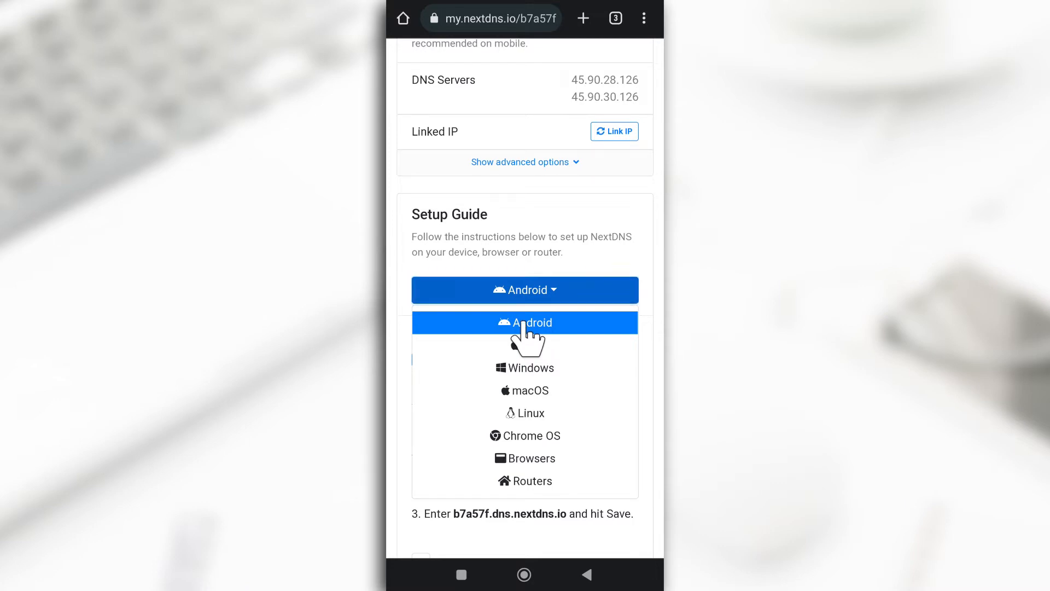
left_click(525, 323)
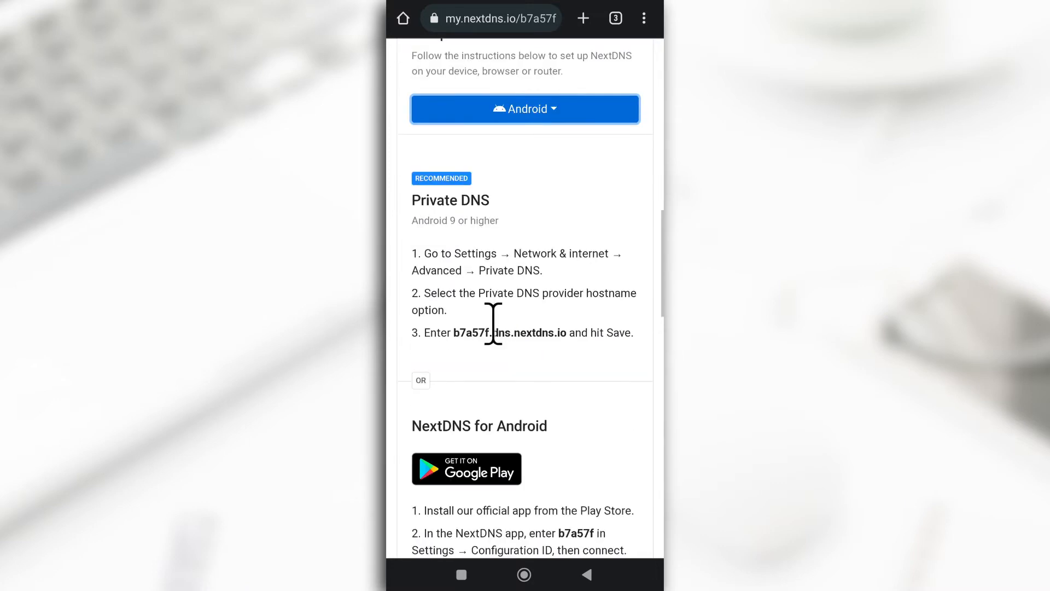
mouse_move(549, 352)
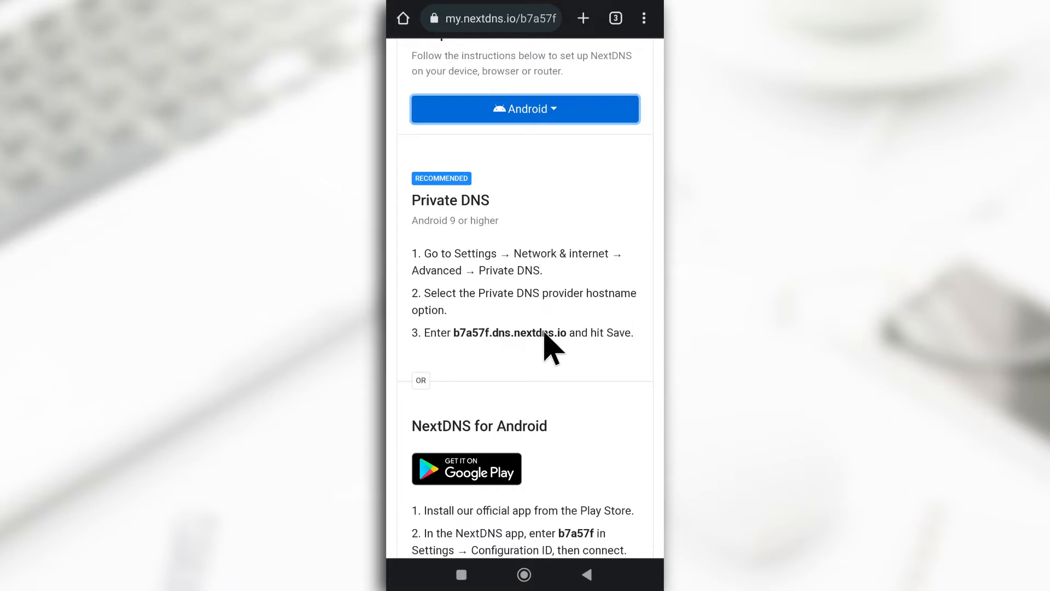
scroll("down", 3)
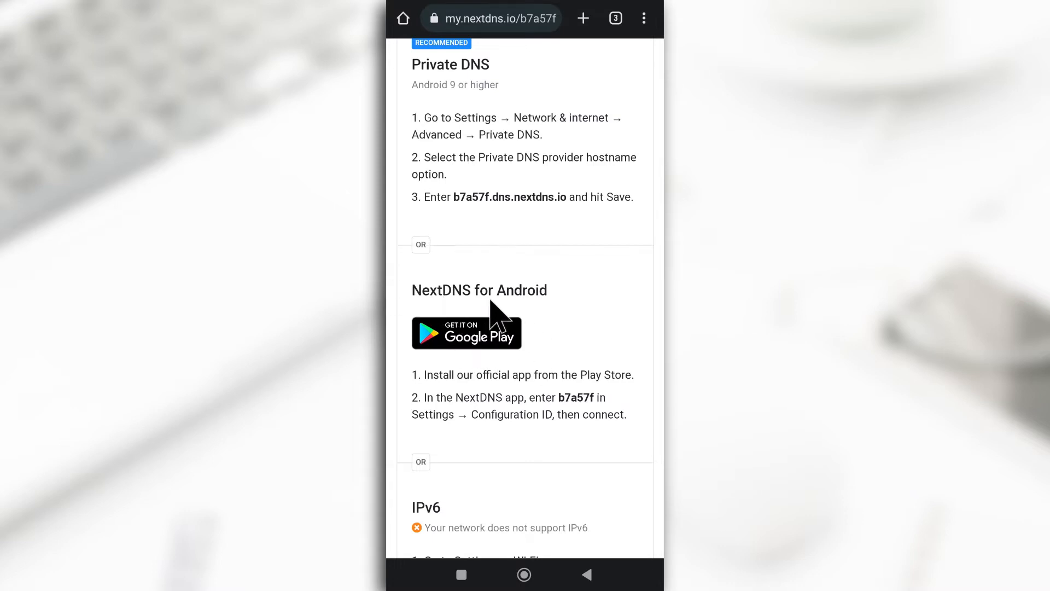
mouse_move(486, 359)
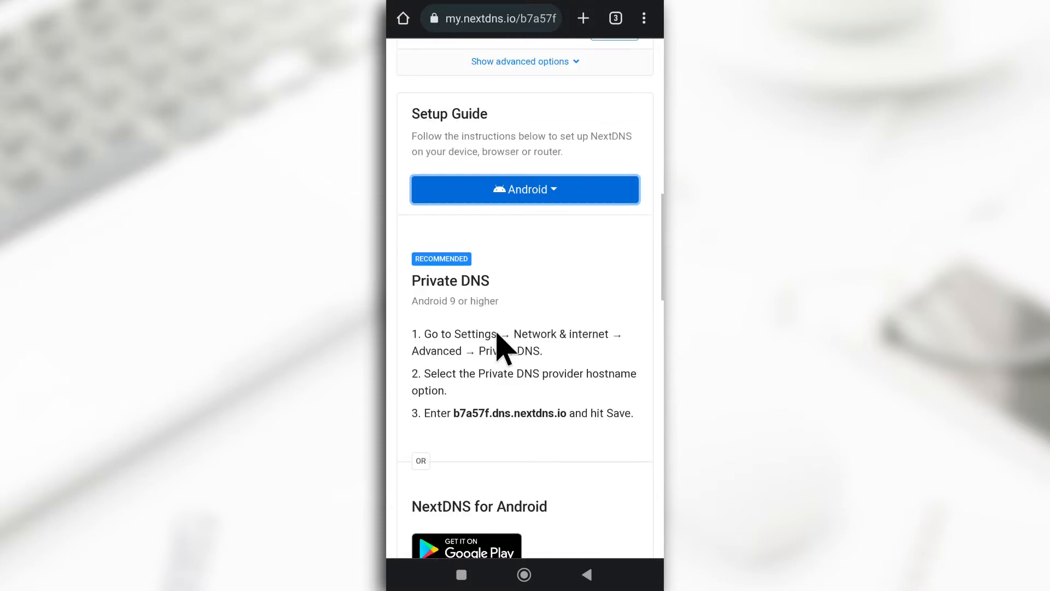
- Switch the setup guide to iOS, then back to the Android instructions
left_click(525, 190)
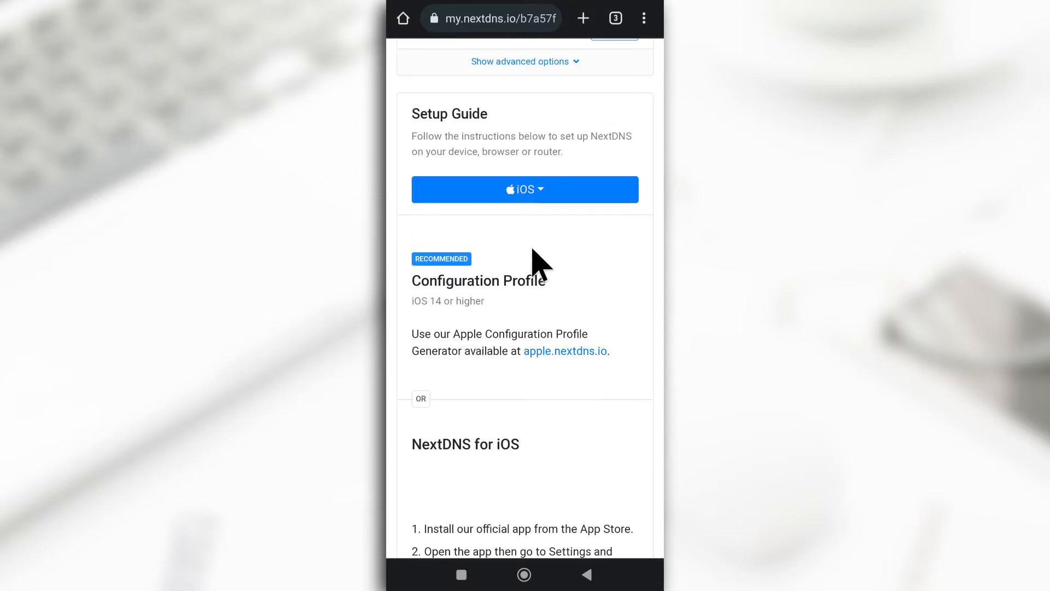
scroll("down", 3)
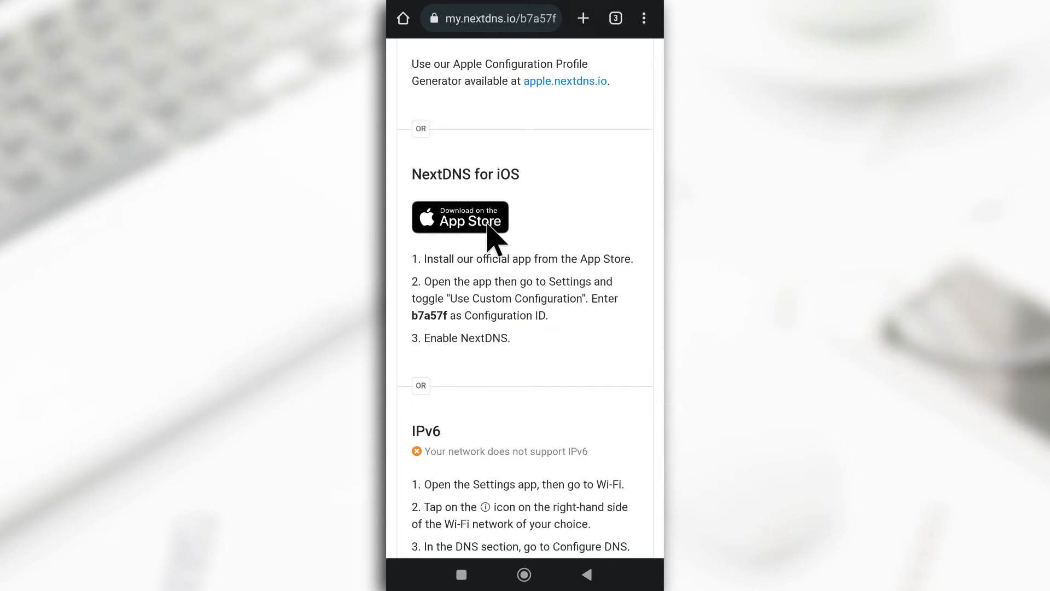
left_click(525, 101)
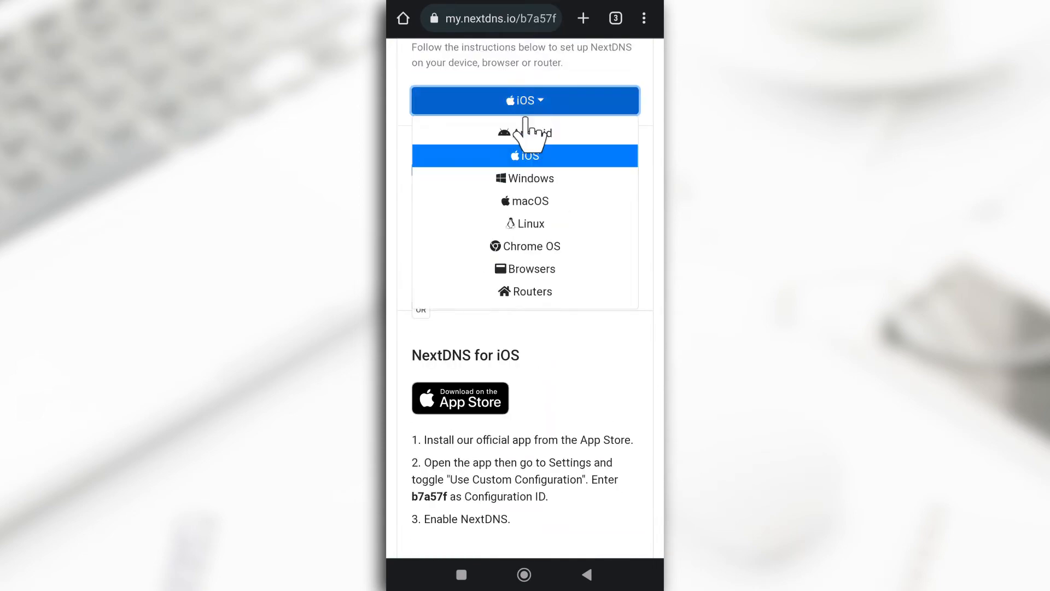
left_click(526, 131)
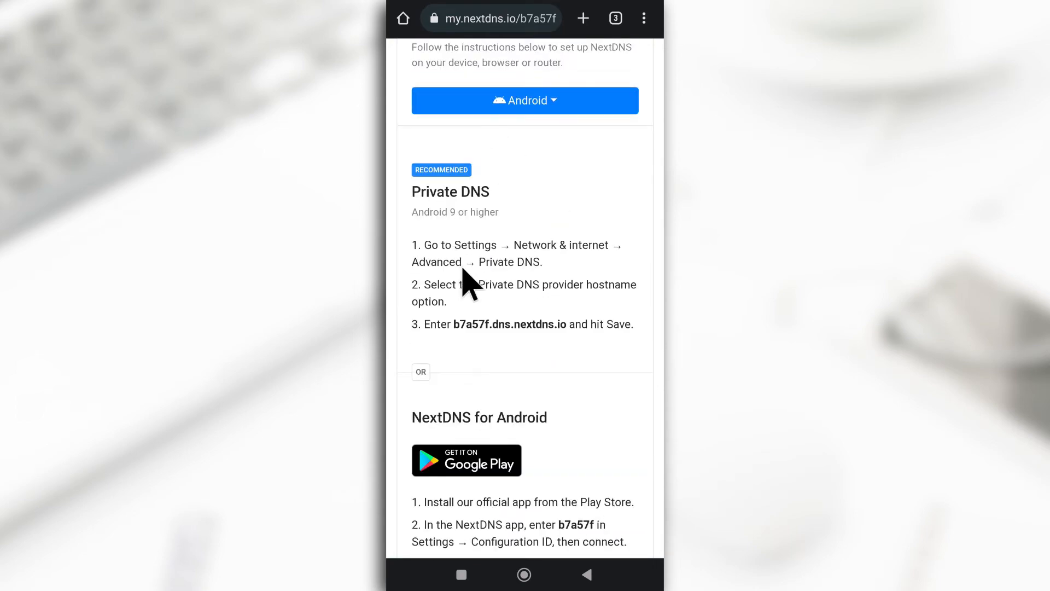
- Launch the installed NextDNS app from its Google Play listing
left_click(466, 459)
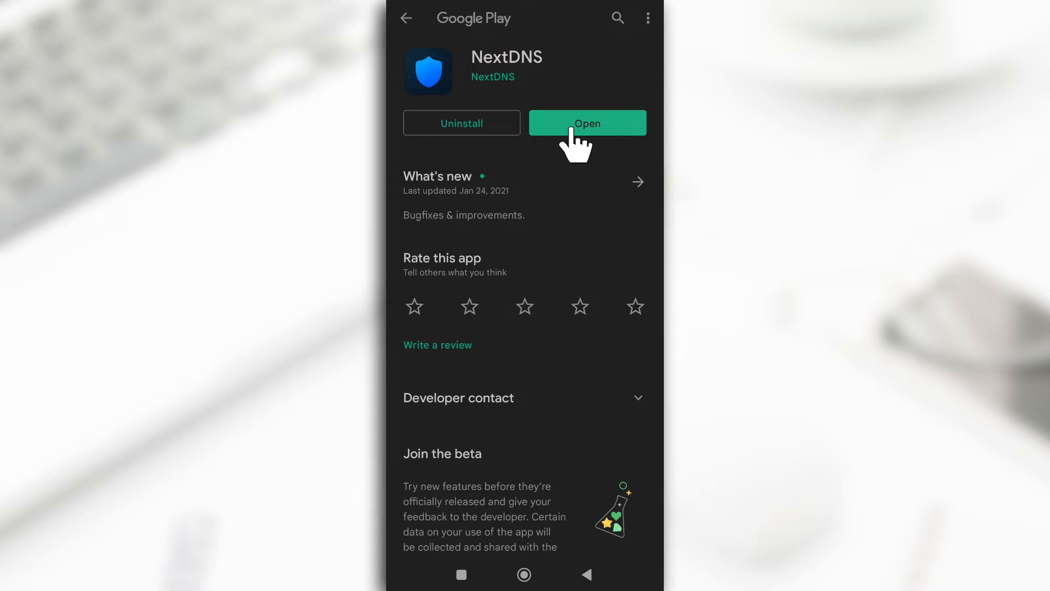
left_click(587, 122)
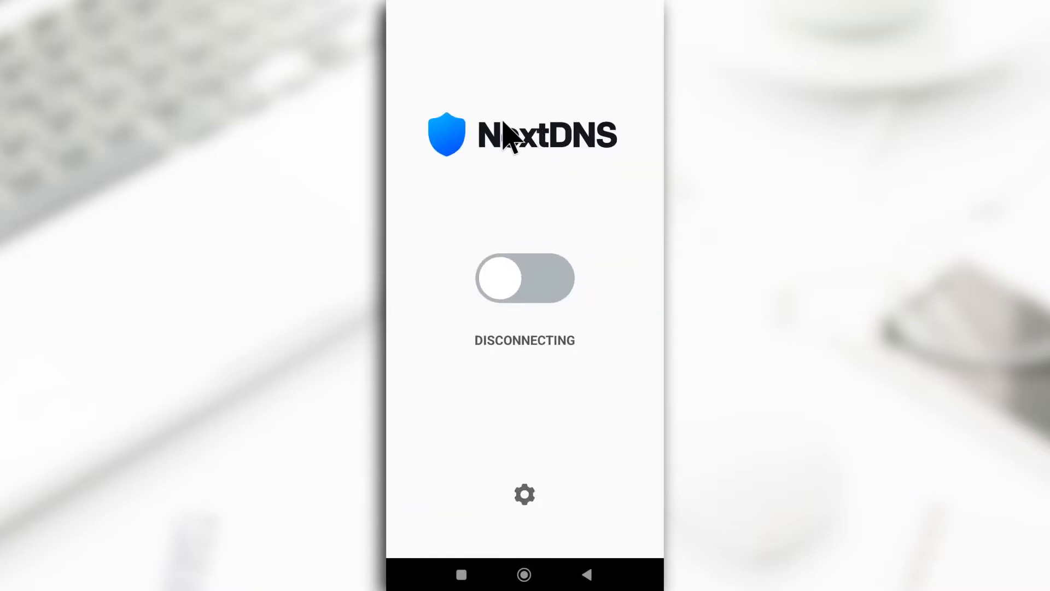
mouse_move(465, 585)
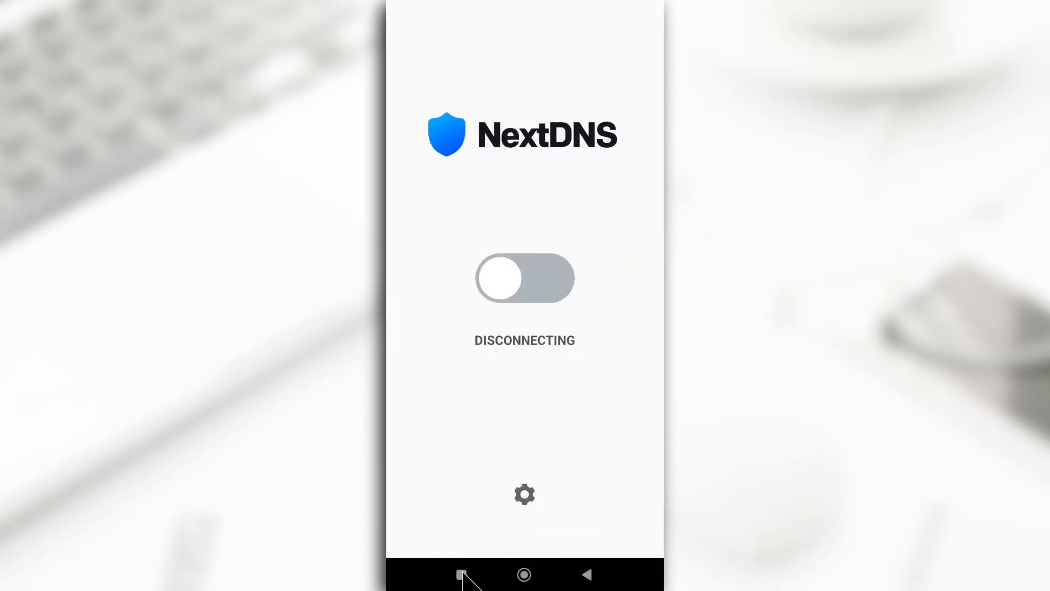
- Return to the Android setup steps in Chrome and select configuration ID b7a57f
left_click(462, 575)
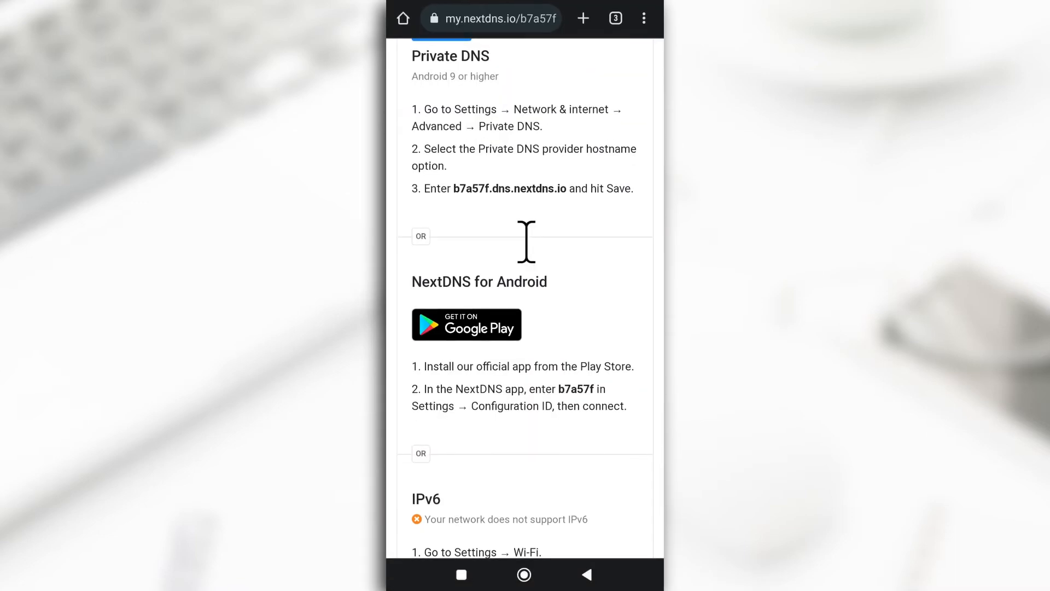
double_click(578, 390)
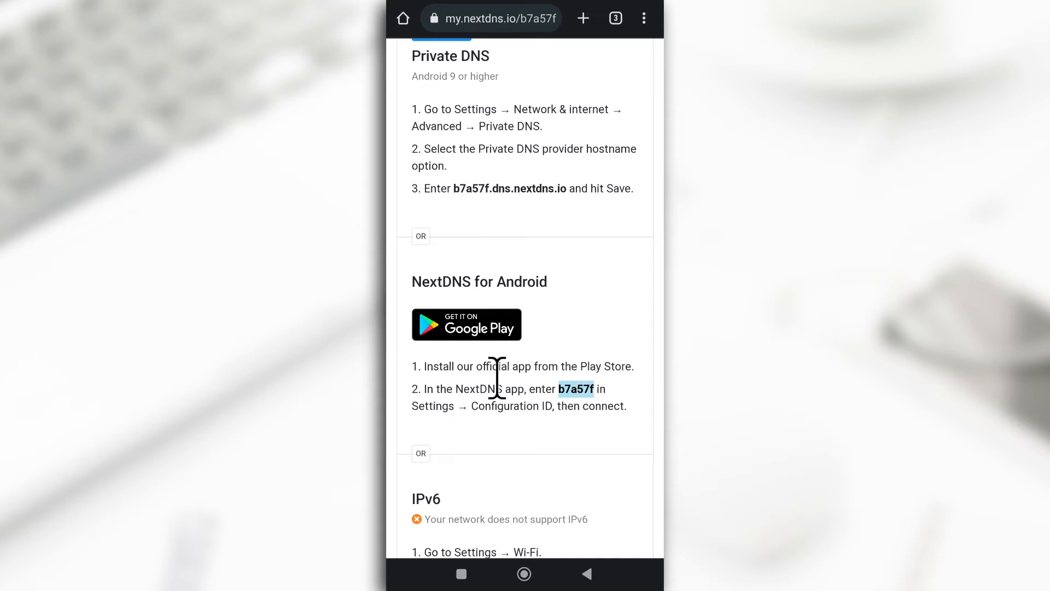
double_click(575, 389)
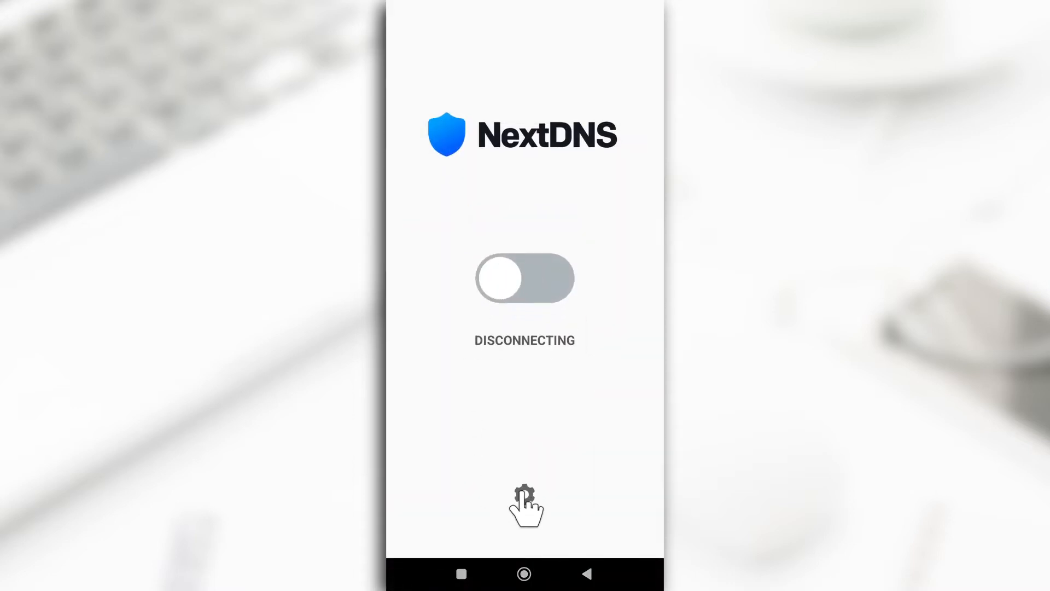
- Enable custom configuration in the app settings with ID b7a57f and confirm it
left_click(525, 495)
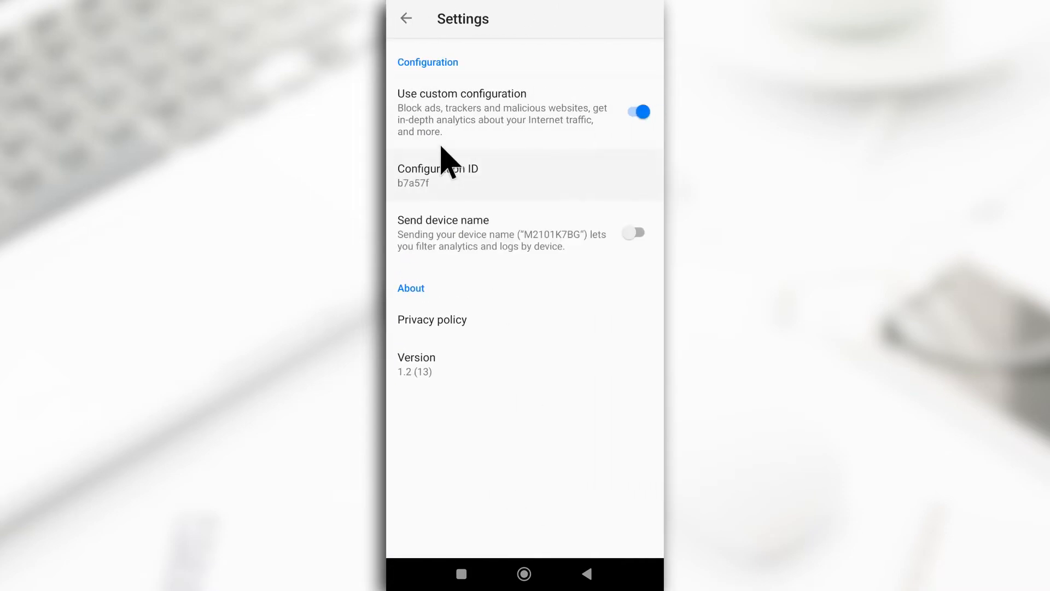
left_click(638, 111)
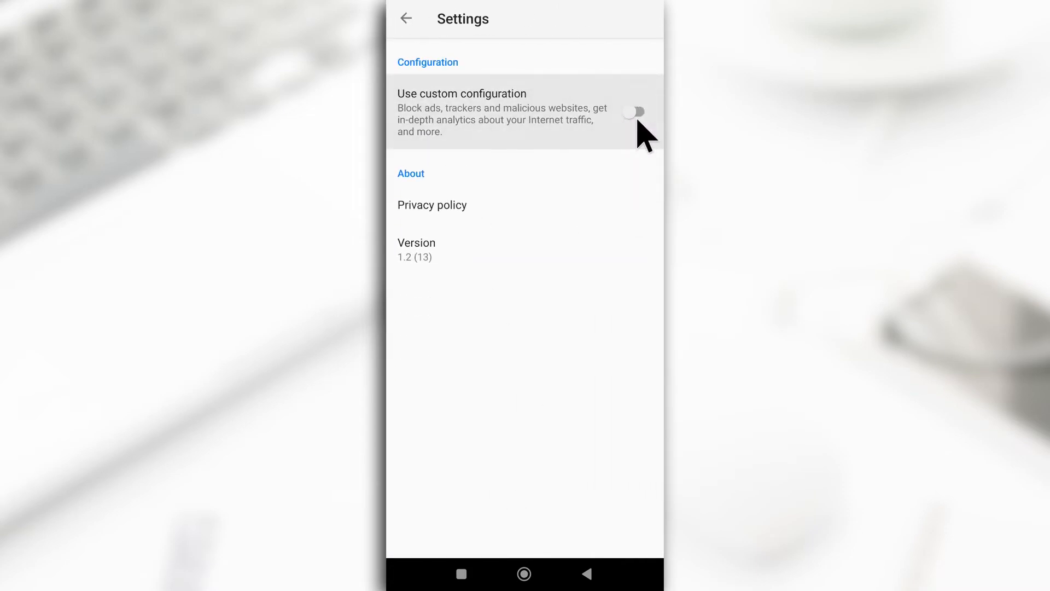
left_click(636, 112)
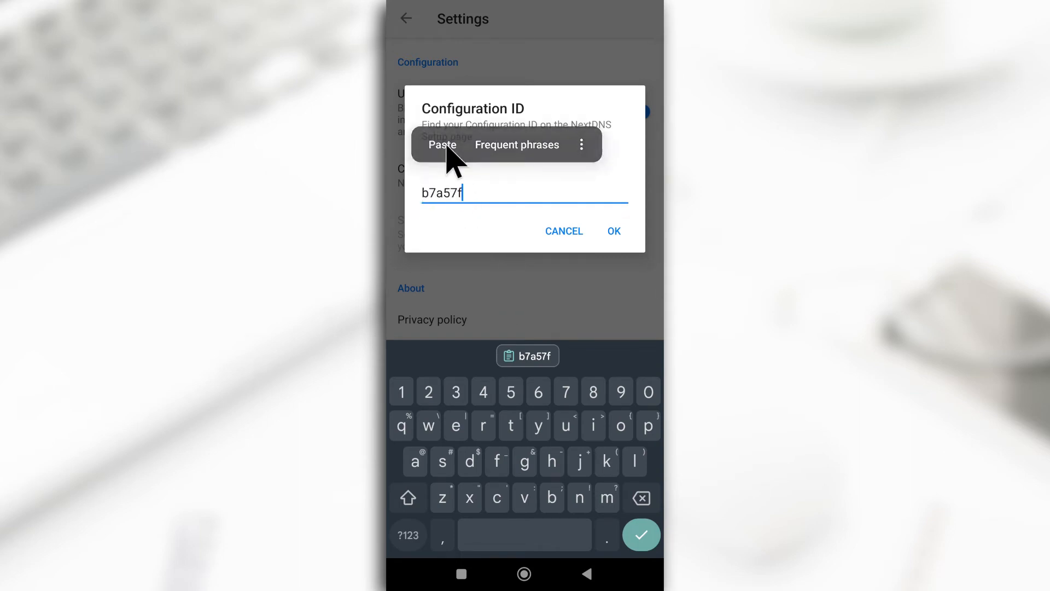
left_click(615, 231)
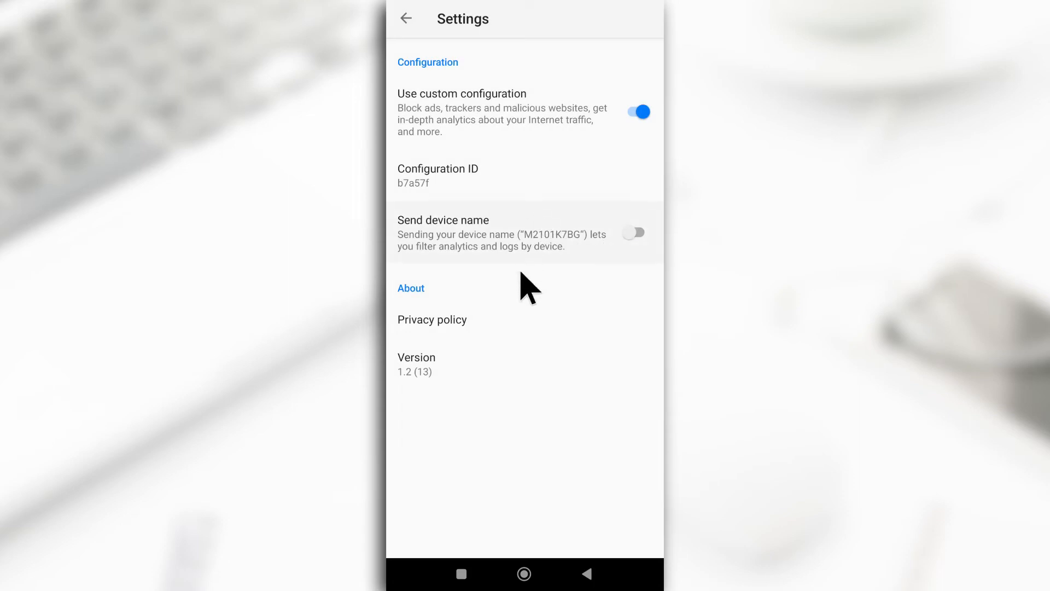
left_click(410, 18)
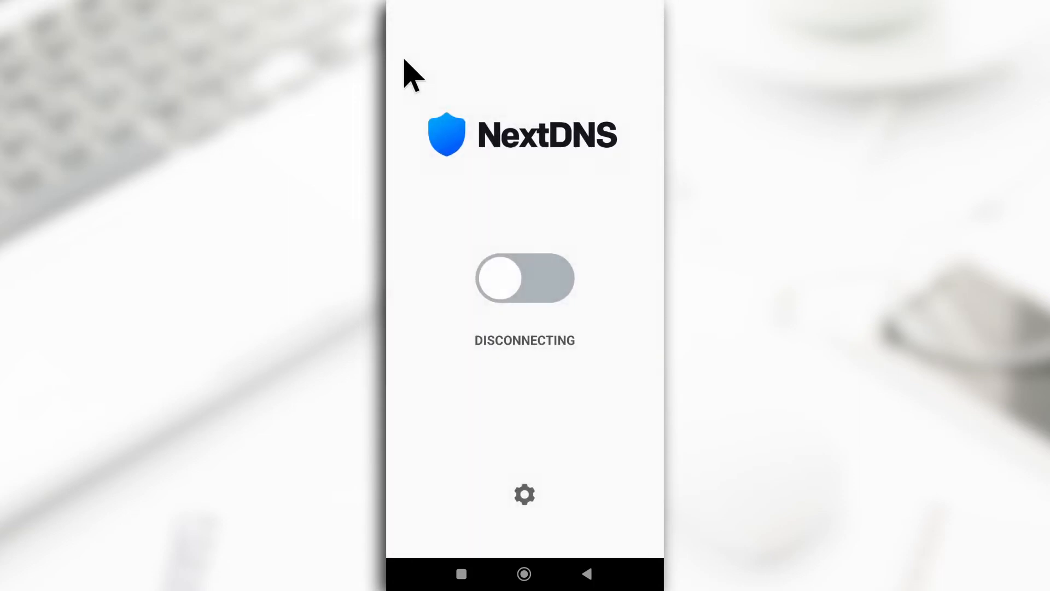
- Turn on the main NextDNS connection toggle on the home screen
left_click(525, 279)
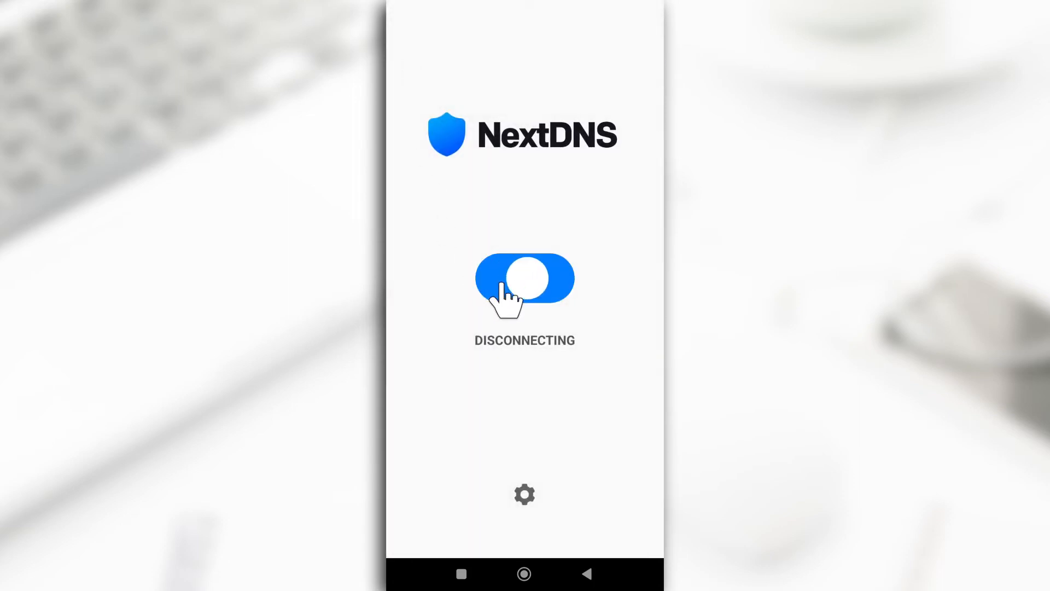
left_click(524, 278)
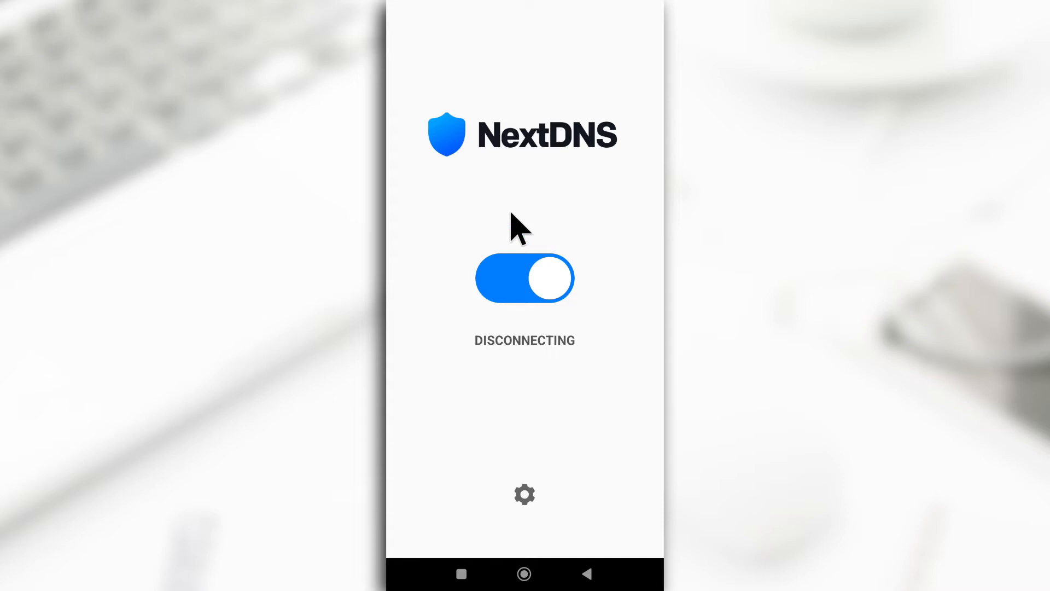
mouse_move(467, 414)
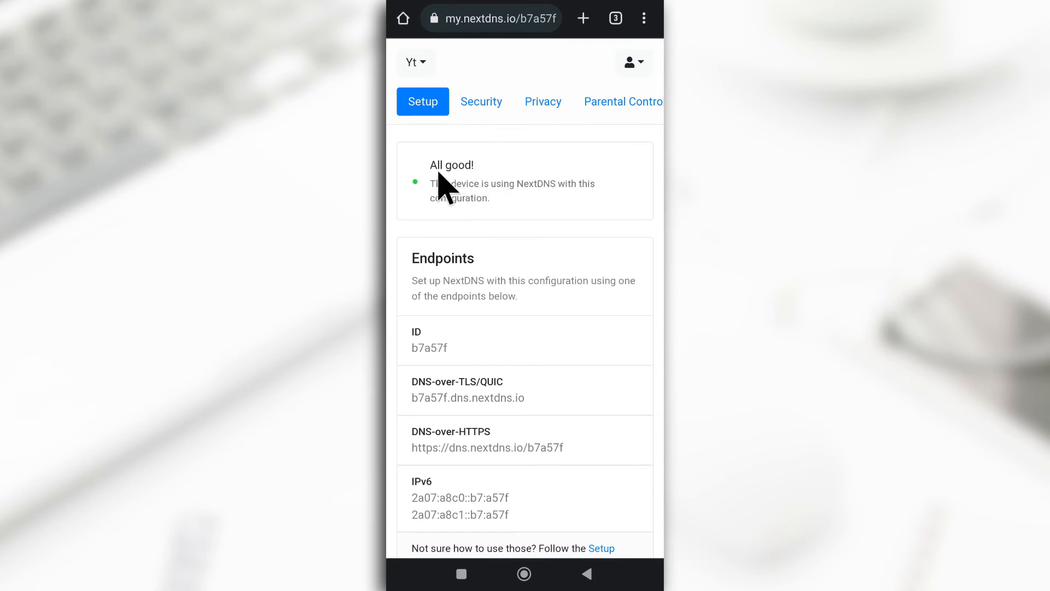
mouse_move(506, 207)
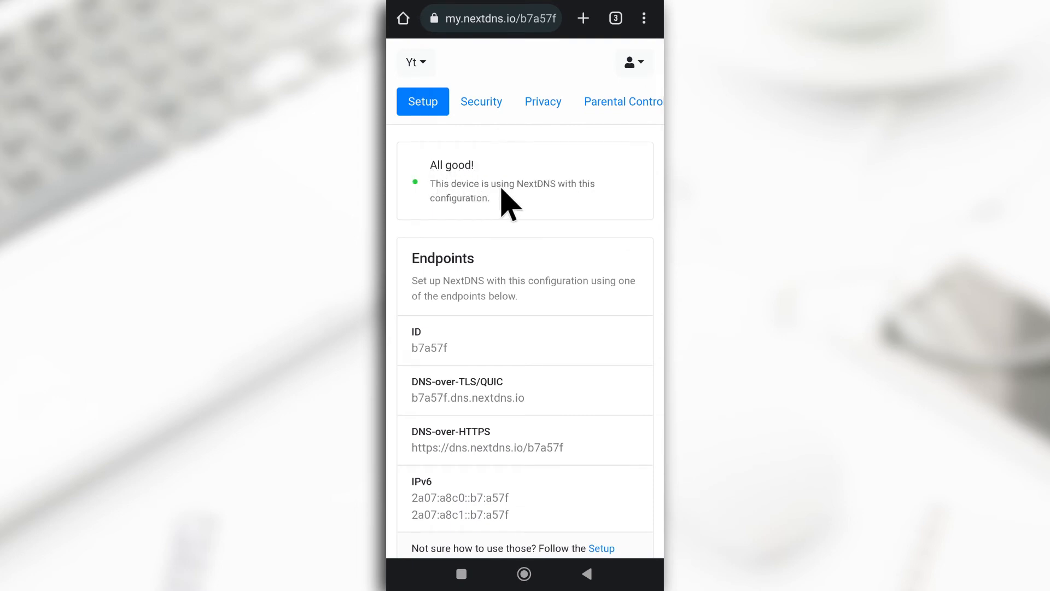
mouse_move(508, 208)
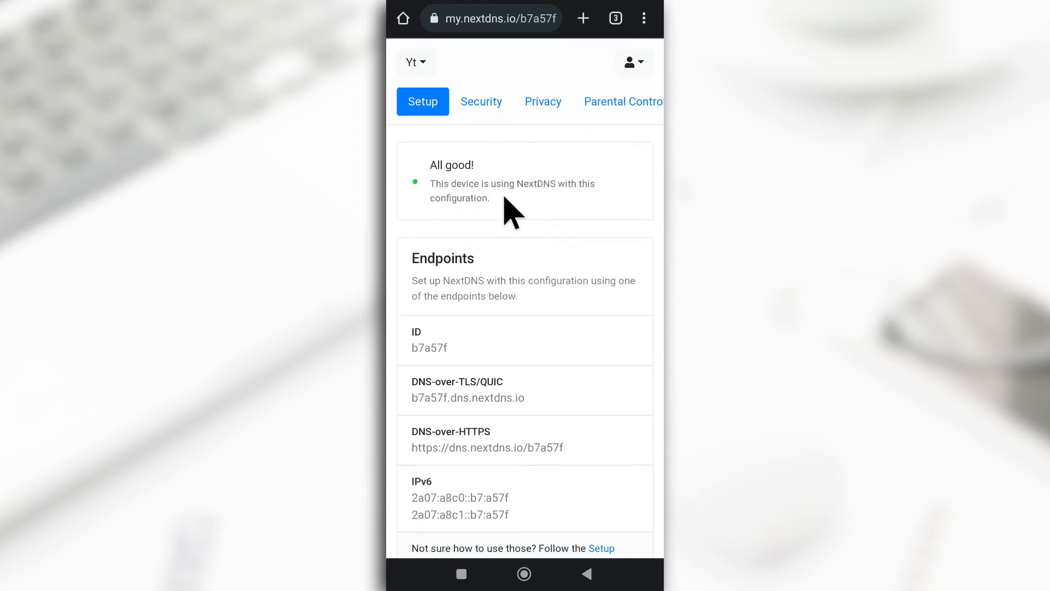
mouse_move(624, 153)
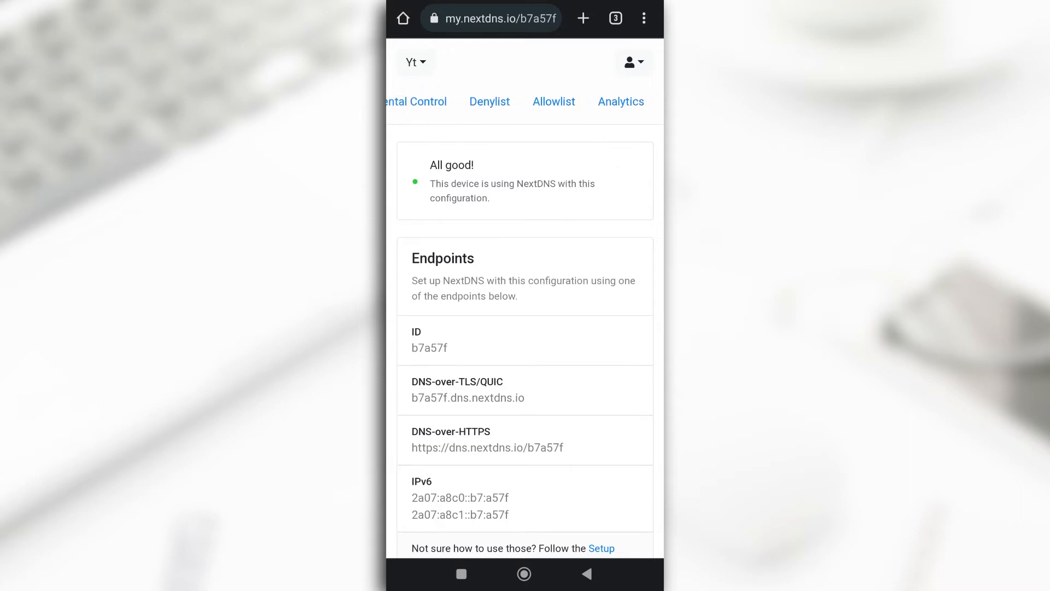
mouse_move(491, 105)
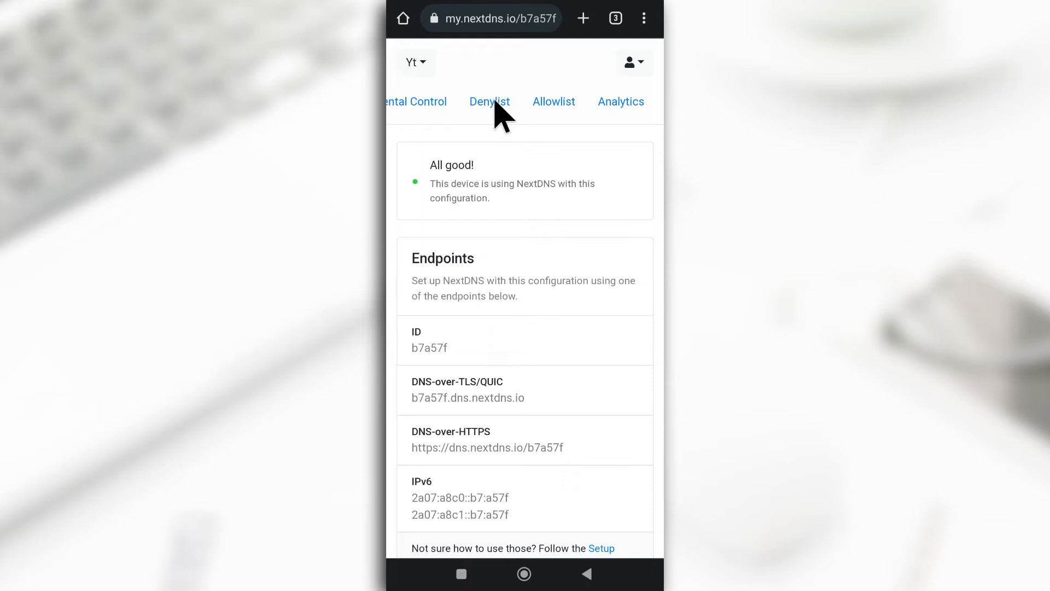
- Add facebook.com as a new domain on the Denylist tab
left_click(491, 101)
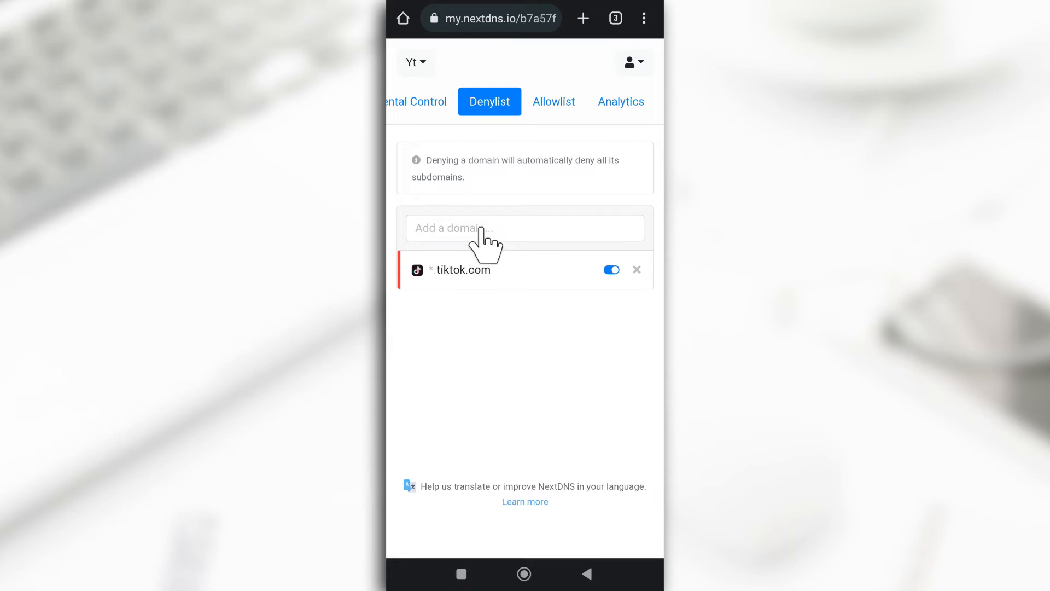
left_click(526, 227)
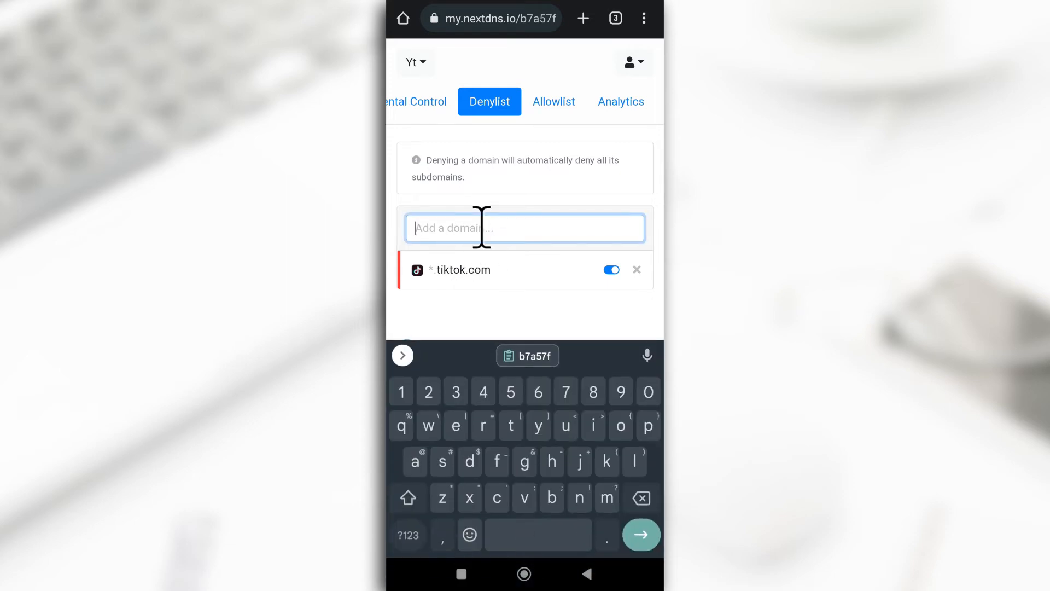
type("face")
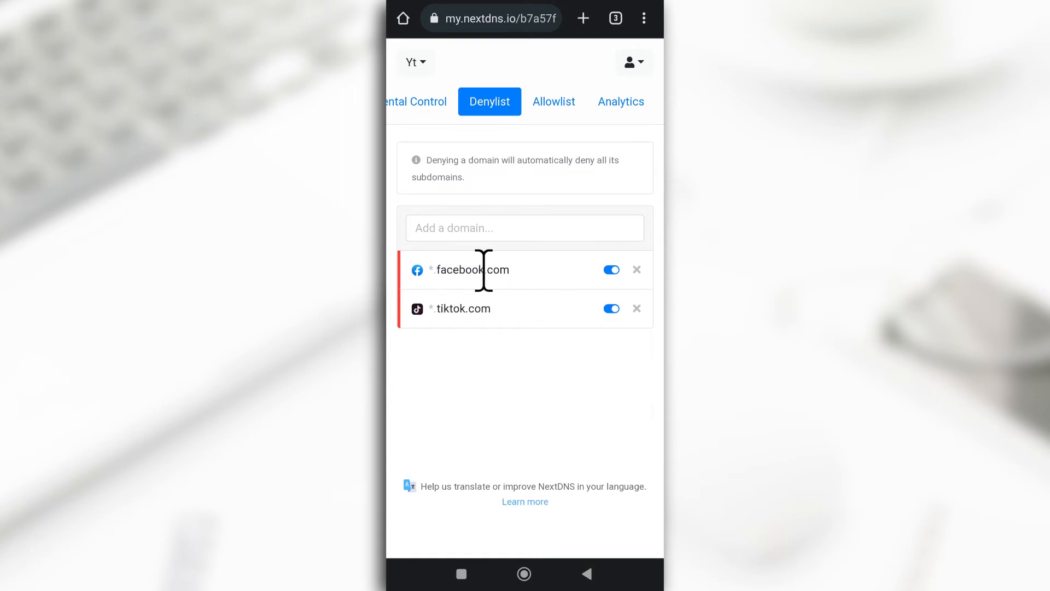
mouse_move(541, 179)
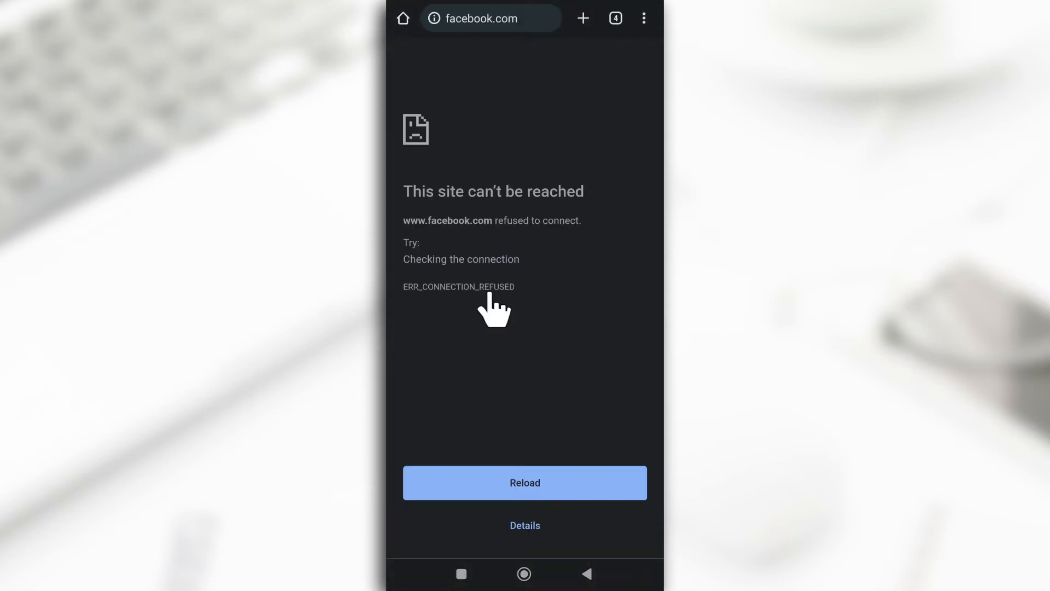
mouse_move(507, 214)
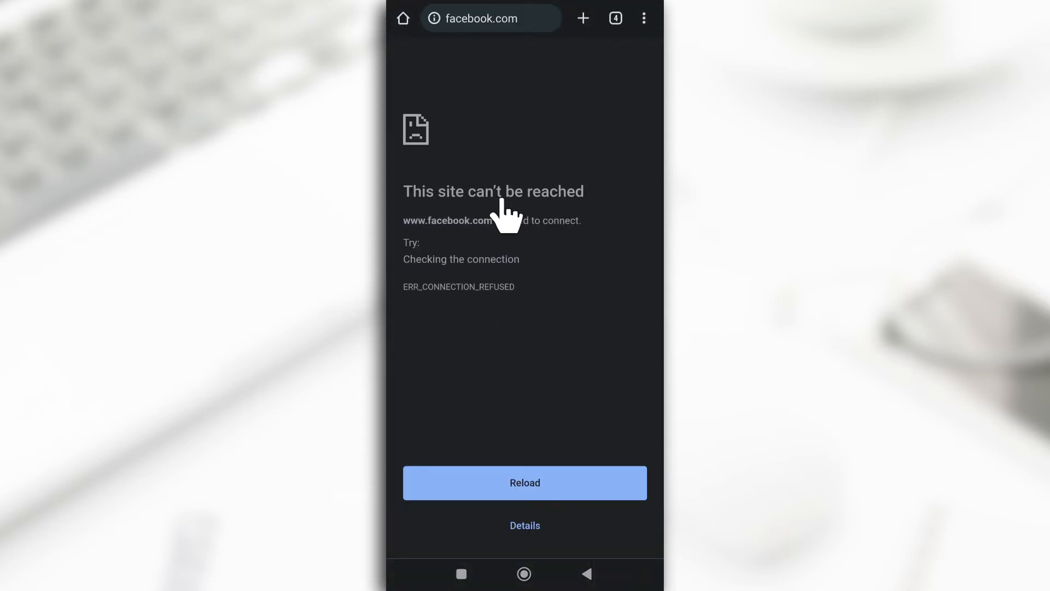
mouse_move(514, 537)
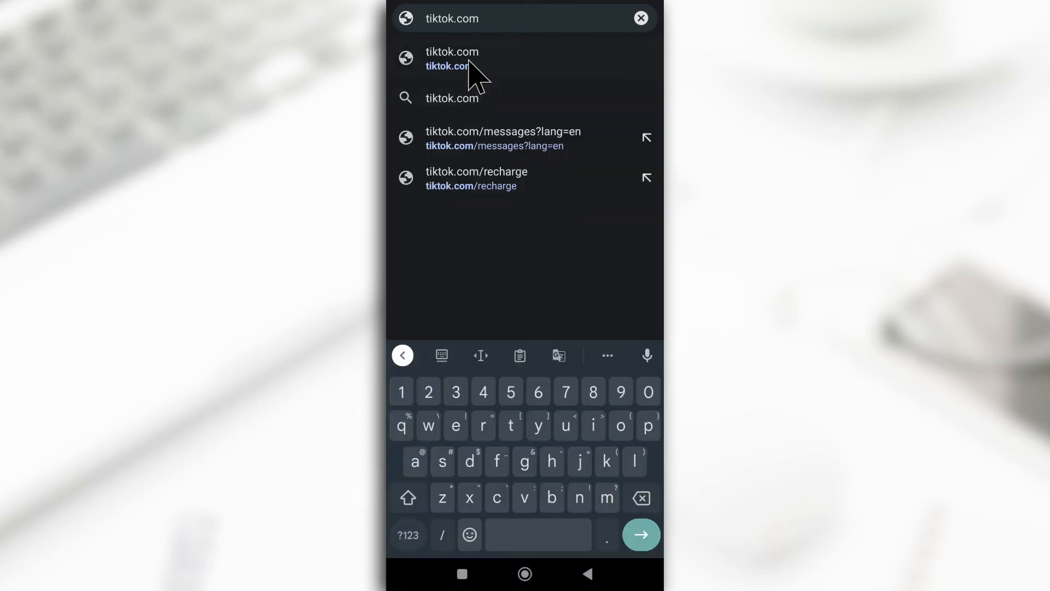
- Load tiktok.com in Chrome to confirm it can't be reached
left_click(453, 58)
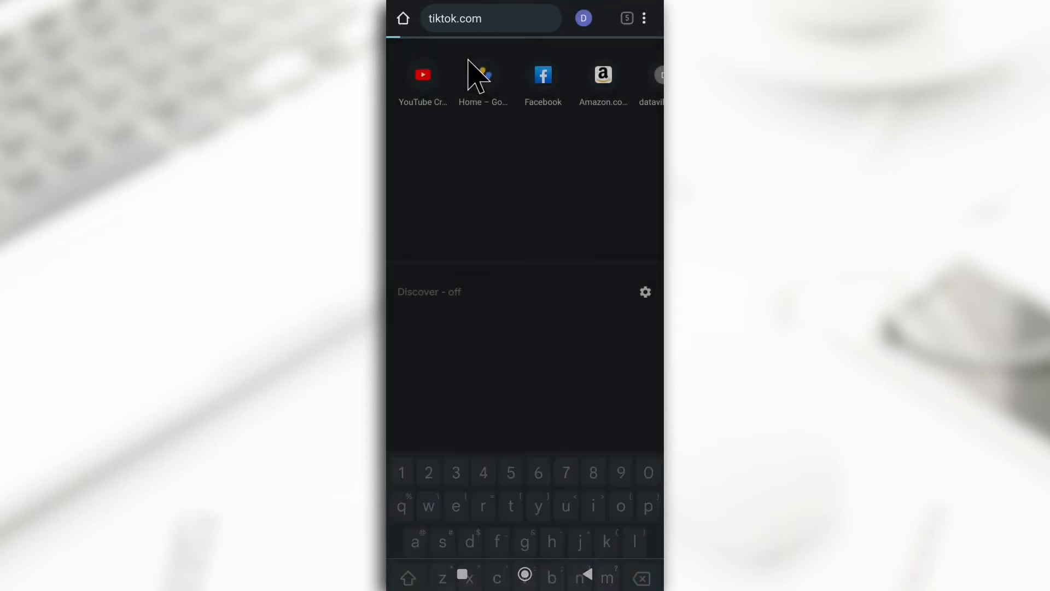
key("Enter")
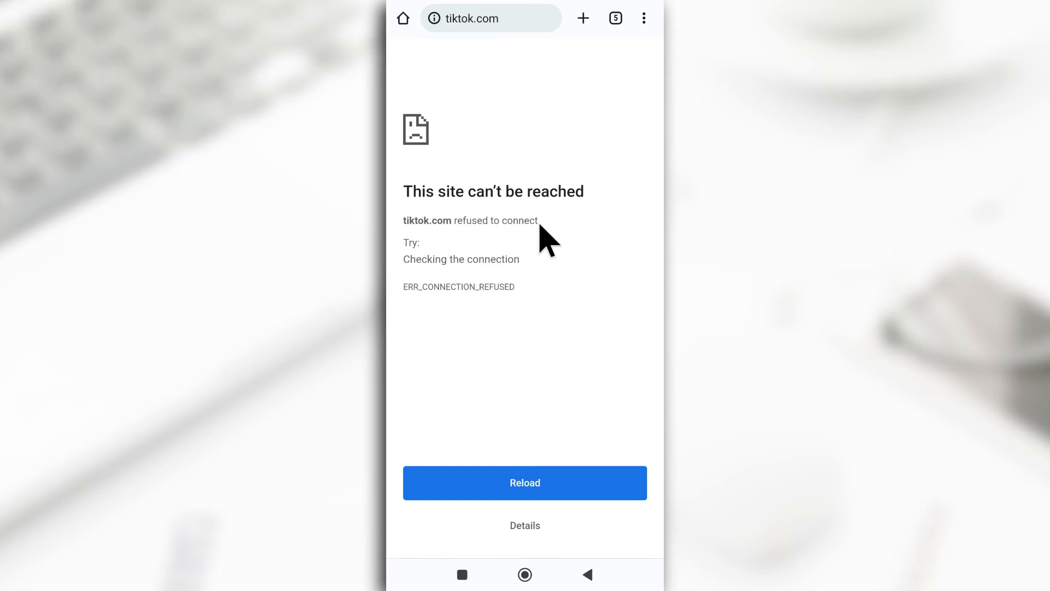
mouse_move(550, 116)
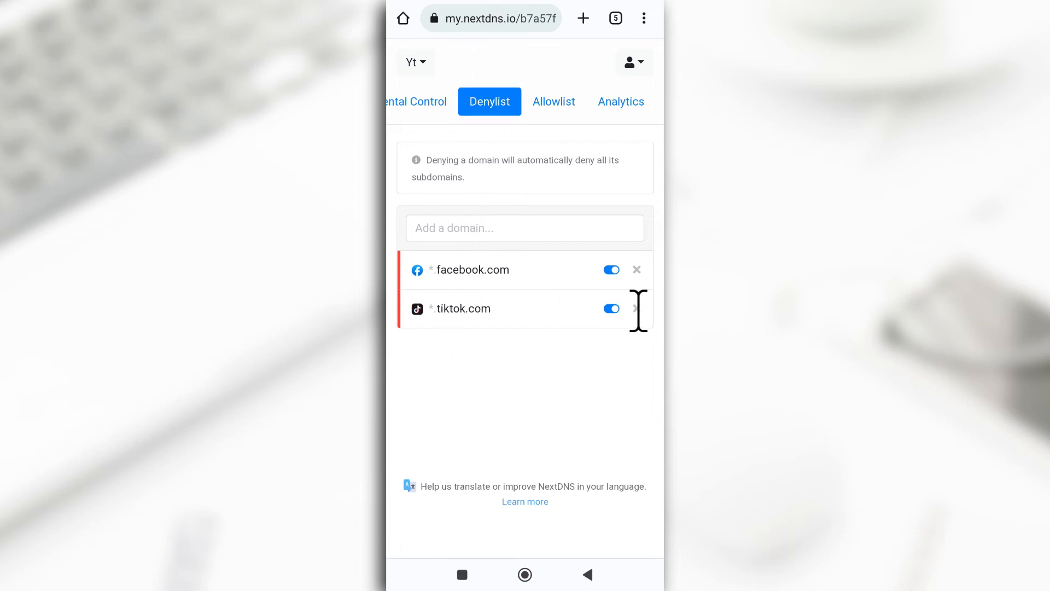
- Toggle tiktok.com off and back on, then switch facebook.com off on the denylist
left_click(611, 308)
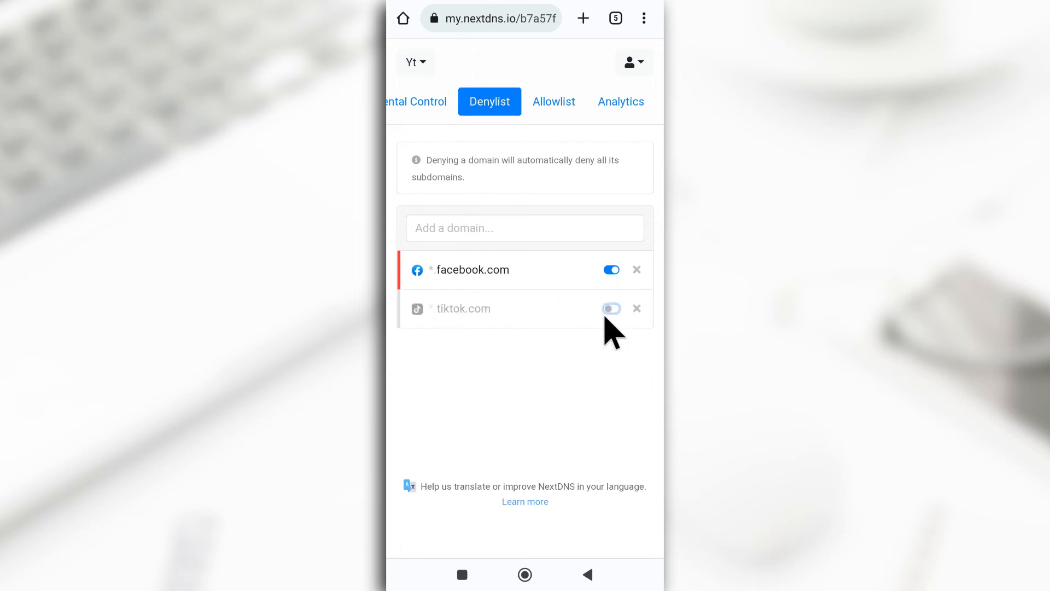
mouse_move(648, 324)
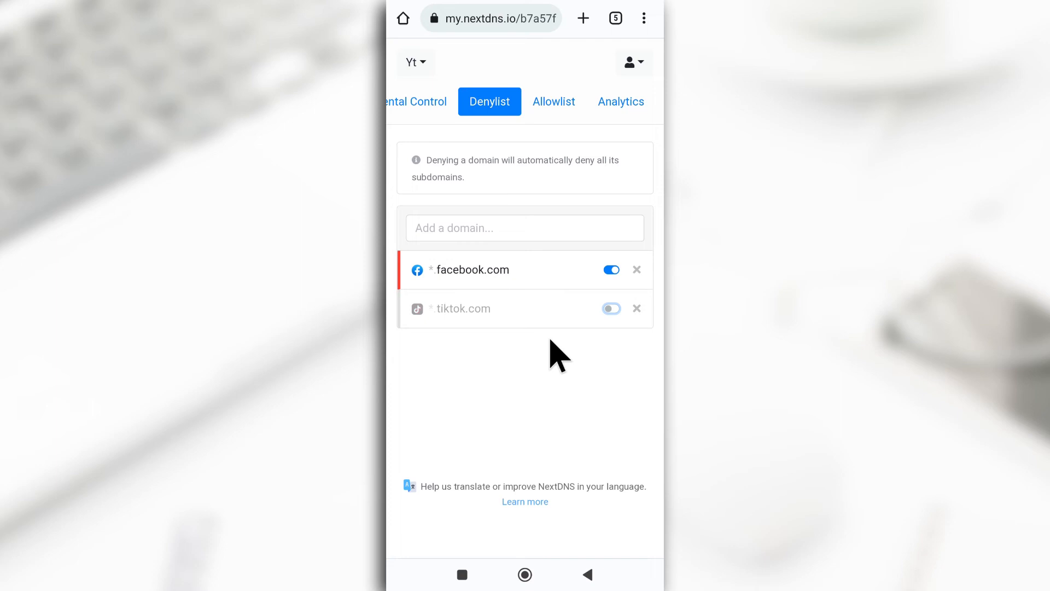
mouse_move(495, 236)
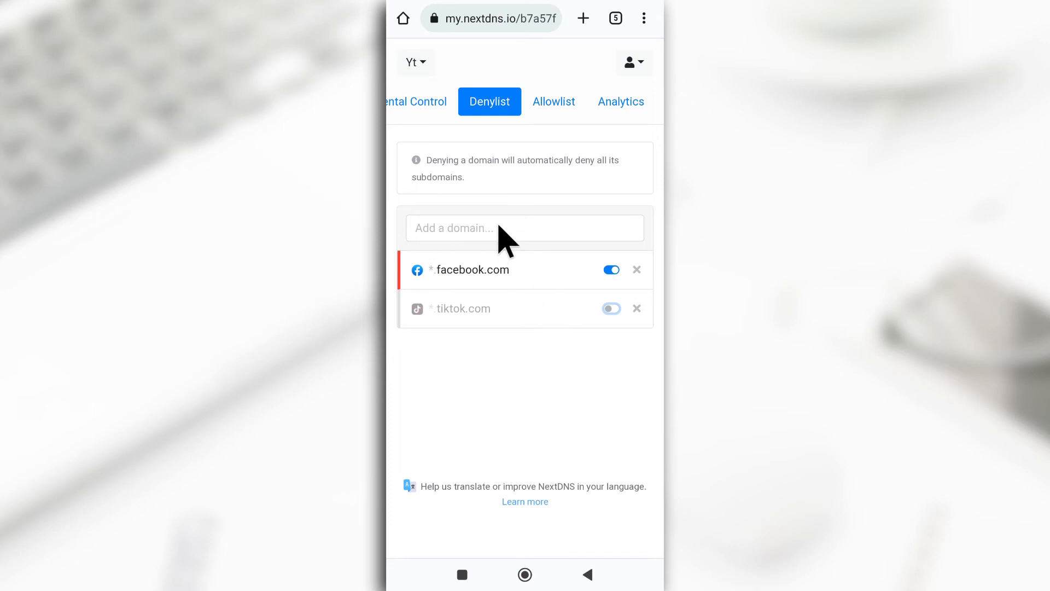
left_click(612, 308)
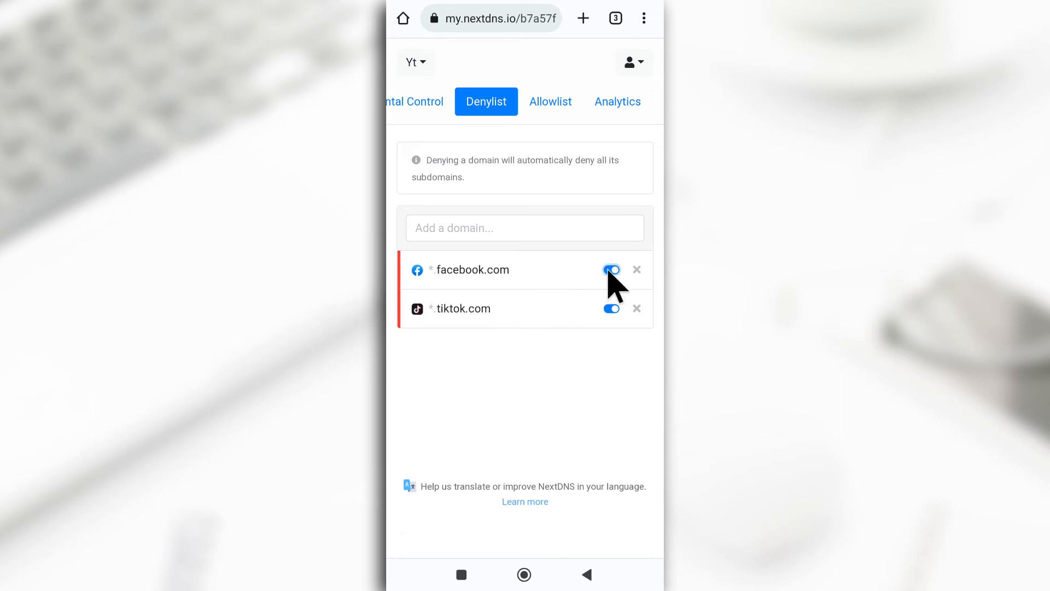
left_click(612, 269)
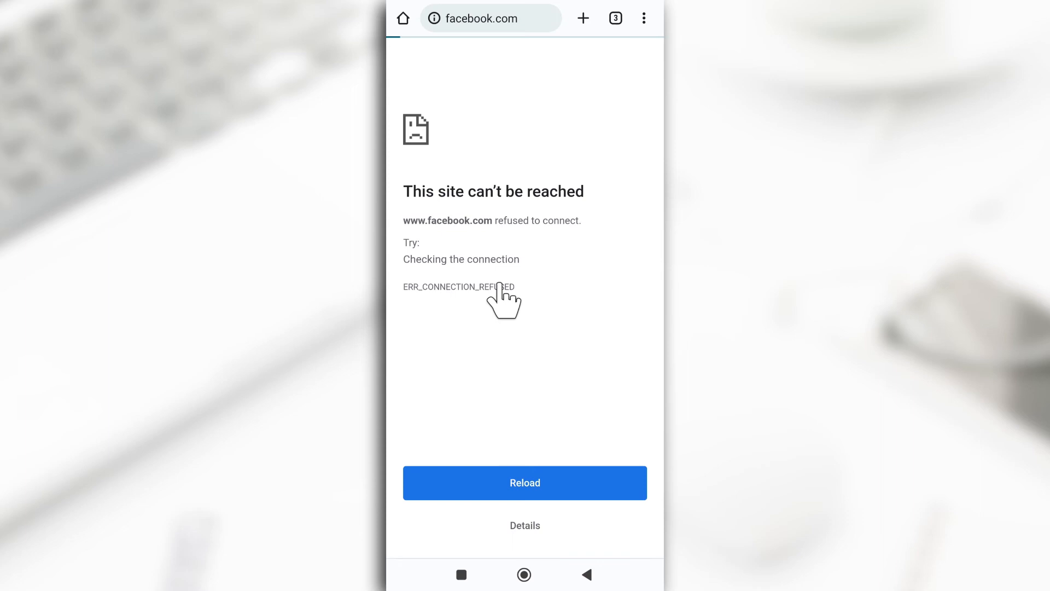
left_click(525, 483)
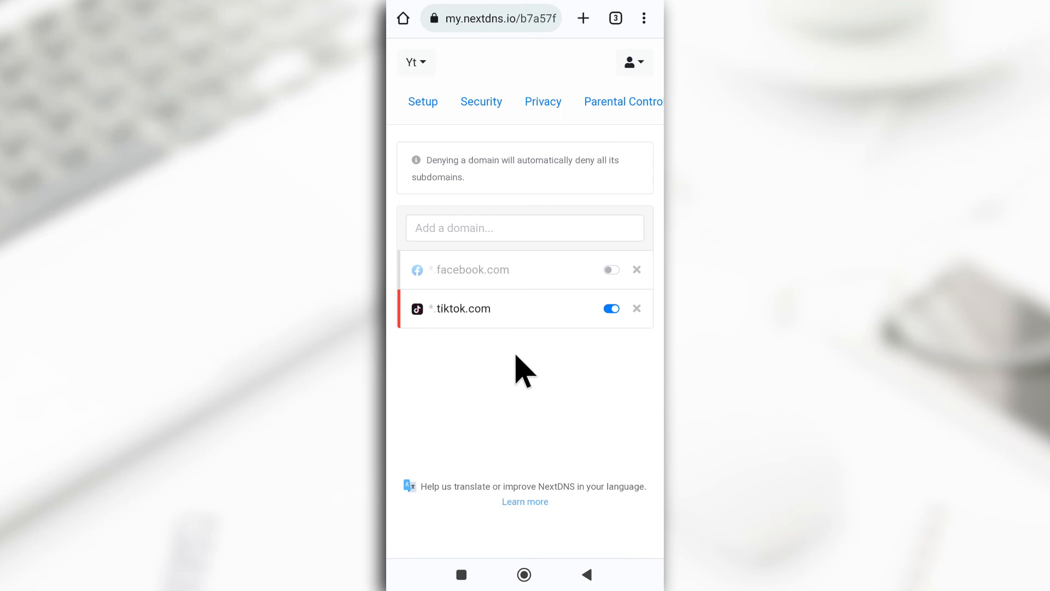
mouse_move(540, 390)
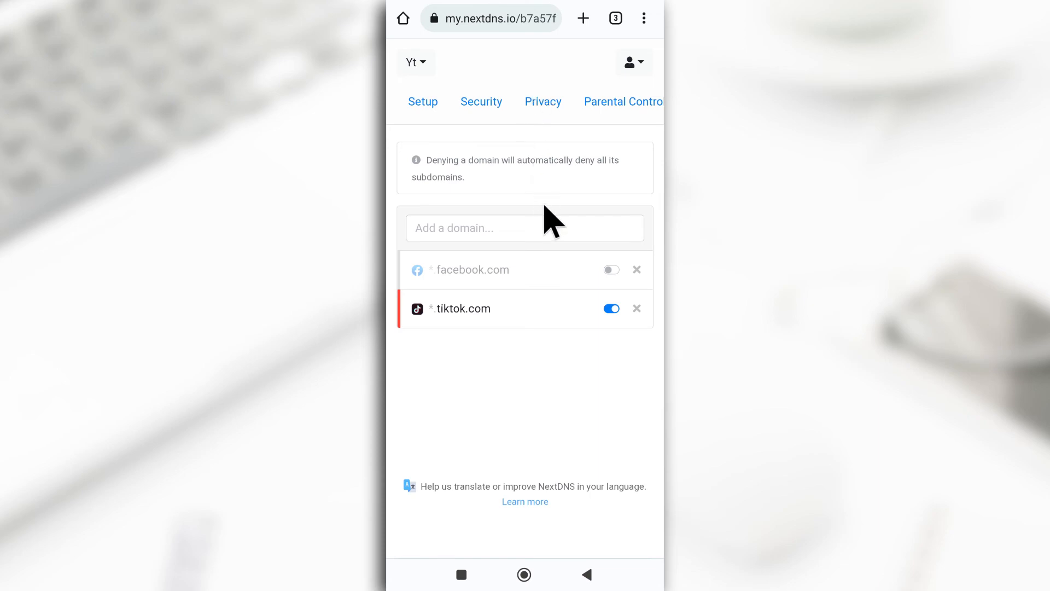
- Go to the Setup tab and scroll to the Android section with its configuration ID
left_click(423, 101)
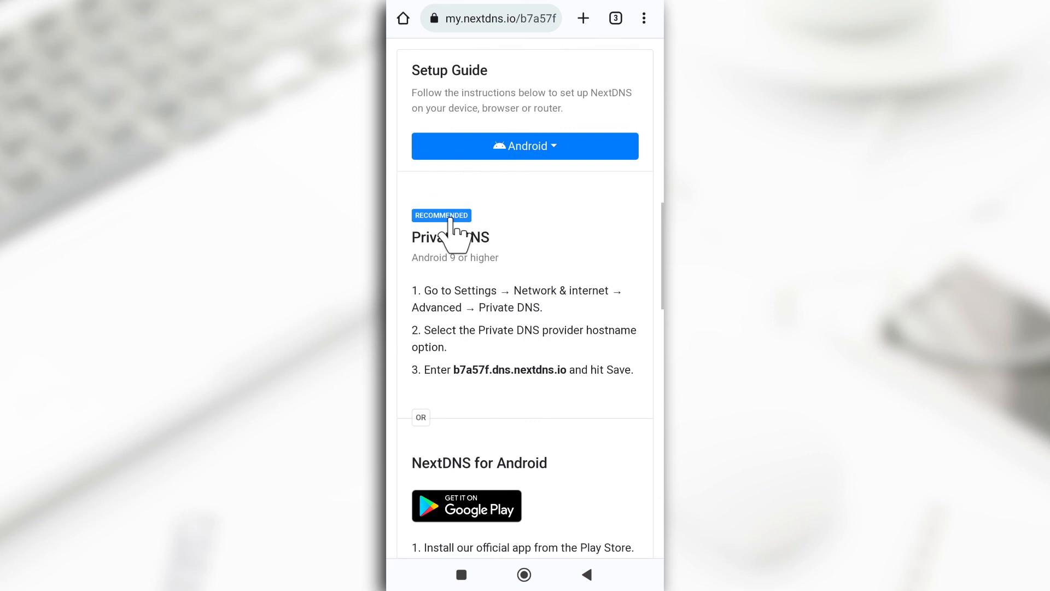
mouse_move(510, 298)
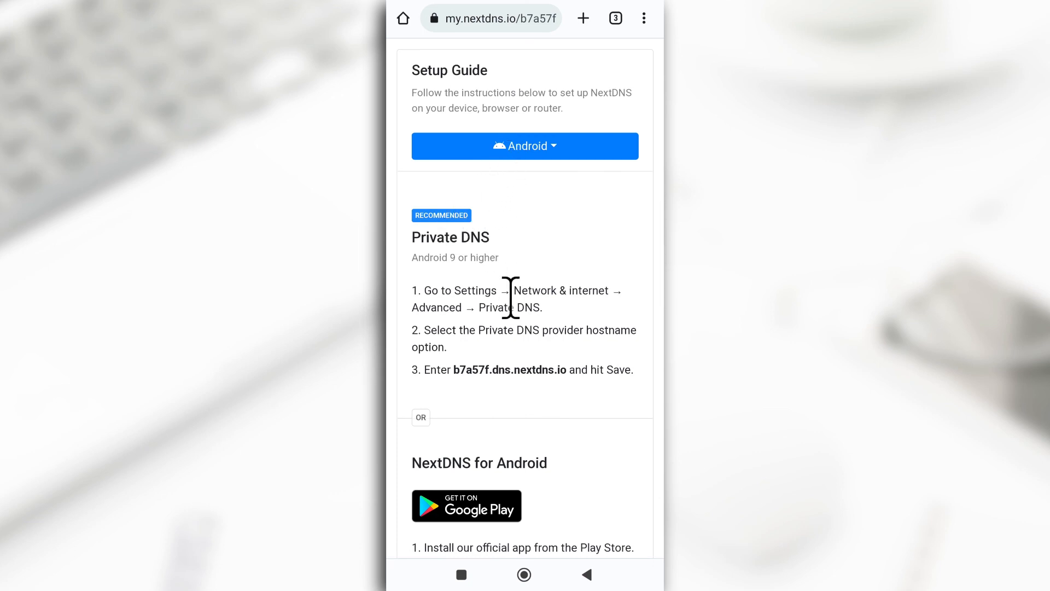
scroll("down", 3)
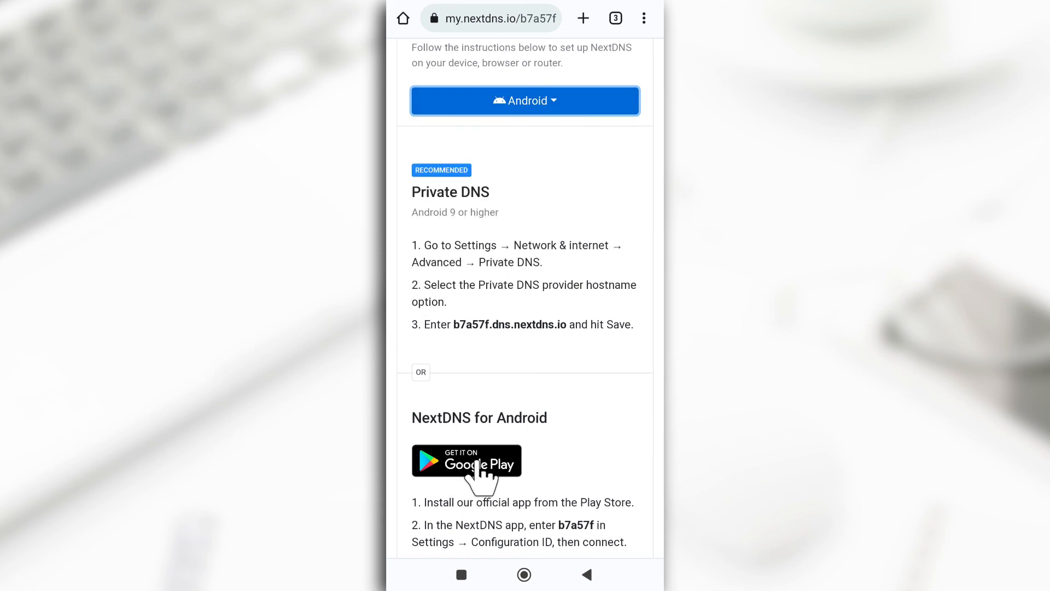
mouse_move(506, 453)
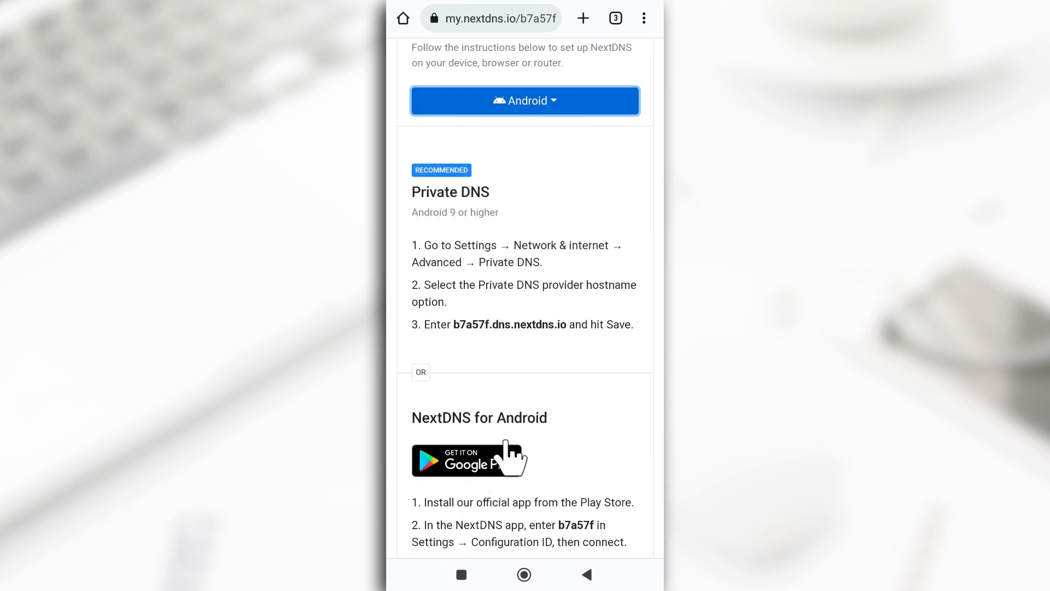
scroll("down", 3)
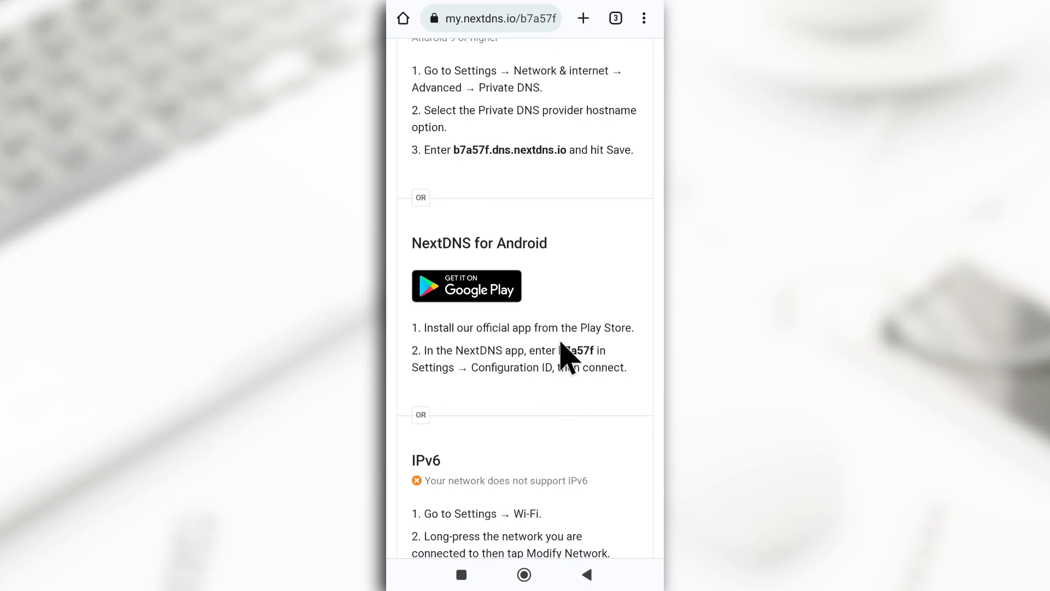
double_click(572, 350)
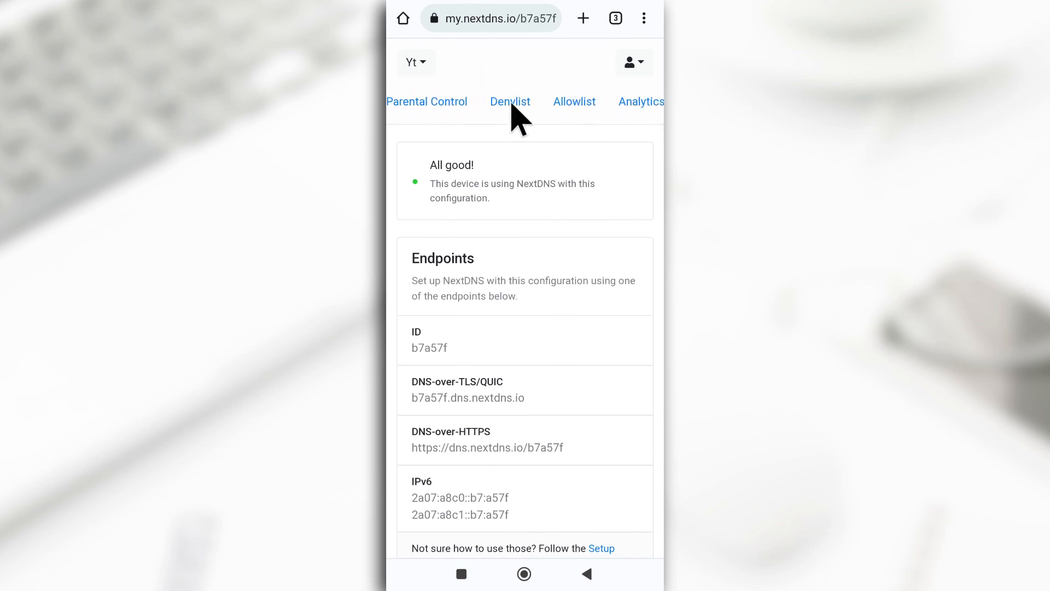
- Review the Denylist tab, then switch to the NextDNS app showing connected
left_click(510, 102)
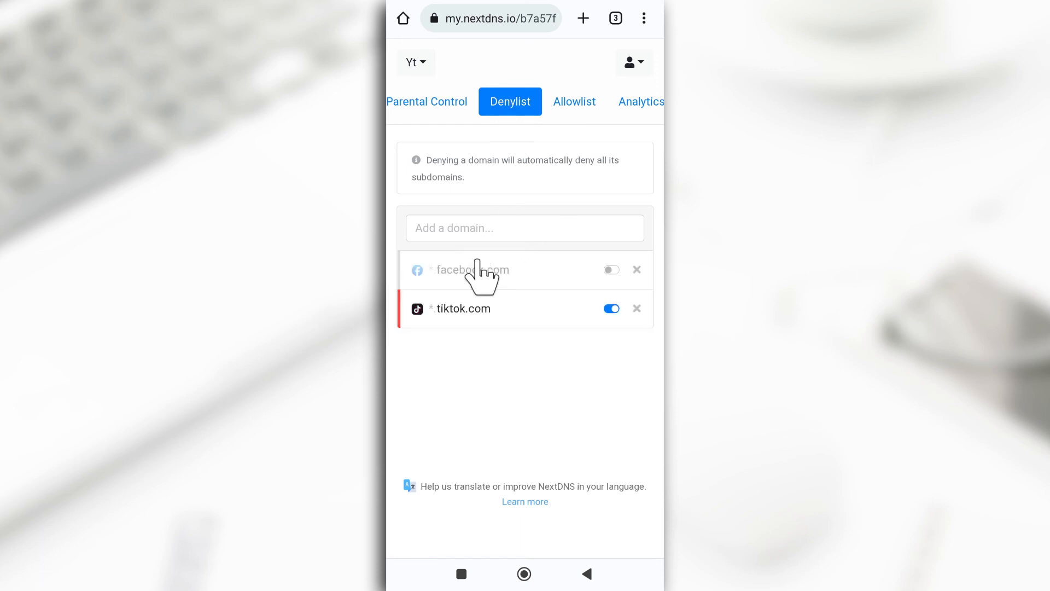
mouse_move(480, 234)
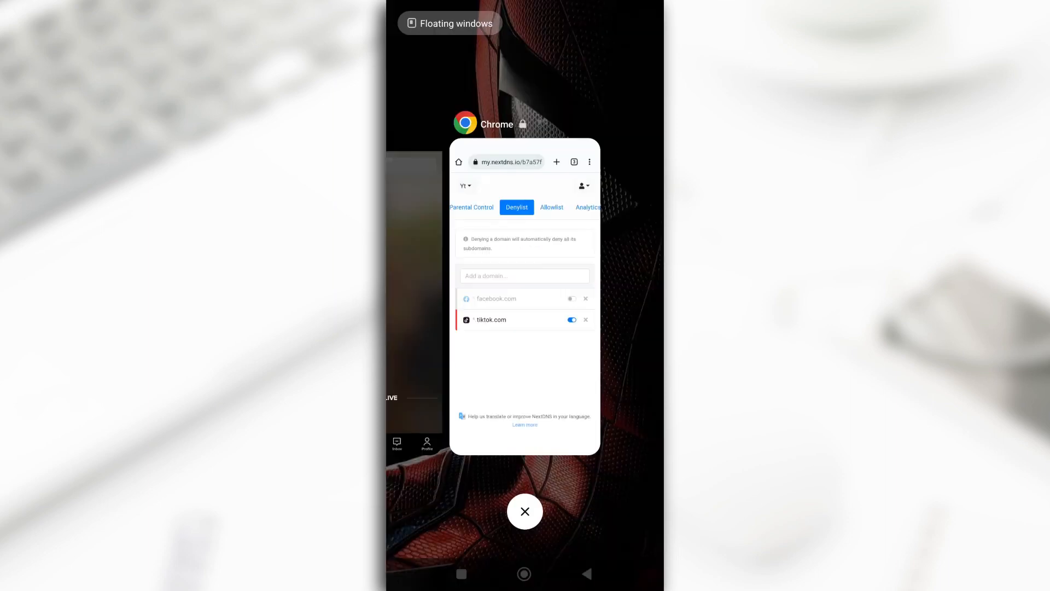
left_click(525, 511)
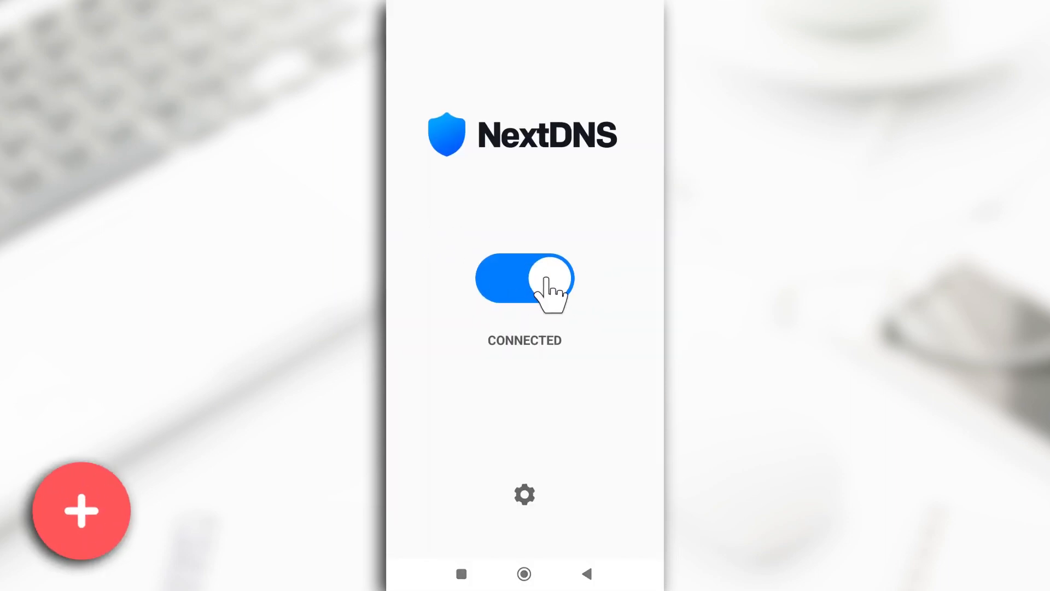